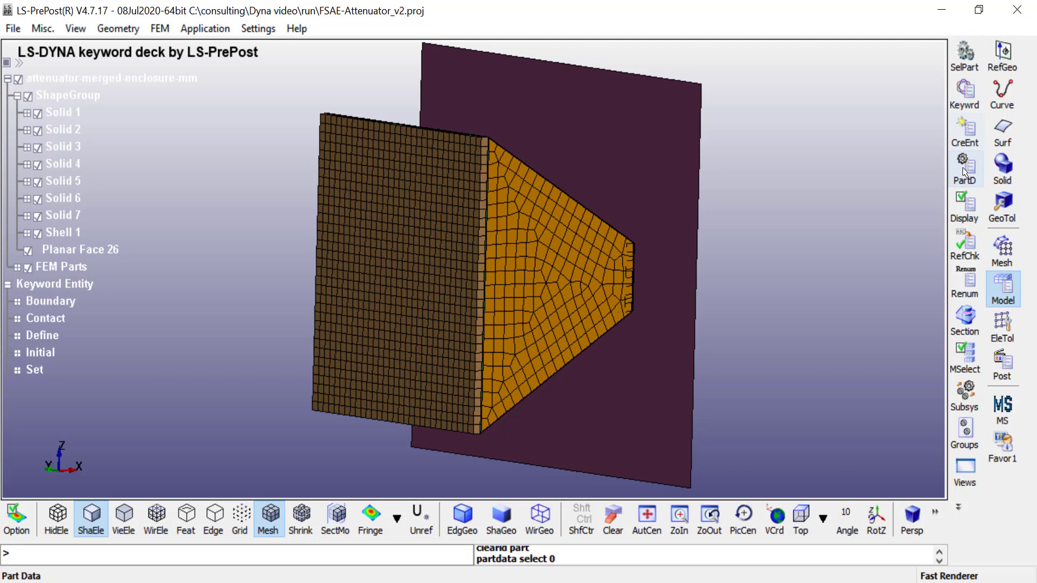
mouse_move(964, 171)
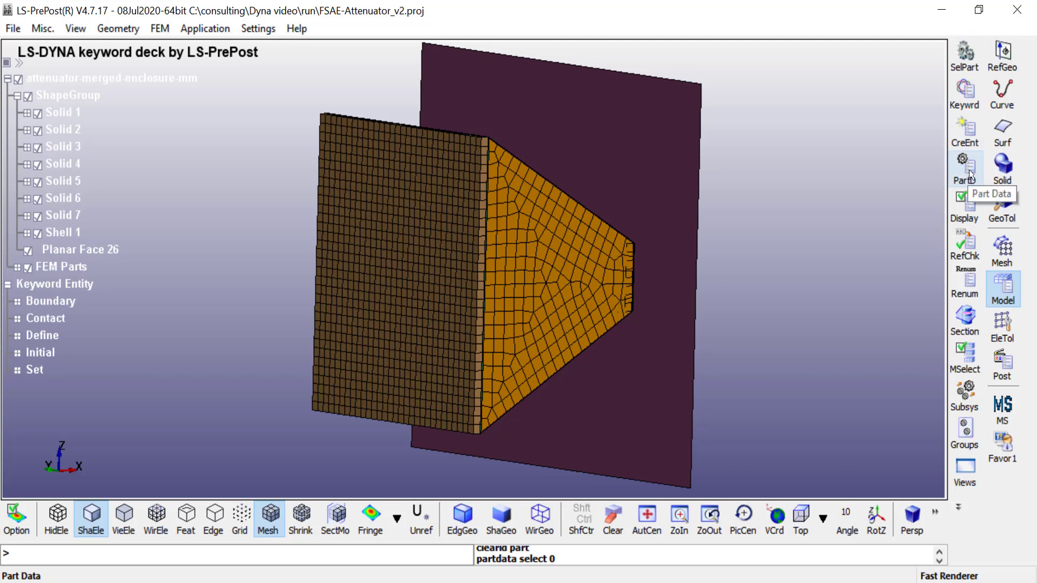
- Assign section 3 and Honeycomb20mm material 6 to honeycomb parts 9 and 10
click(963, 164)
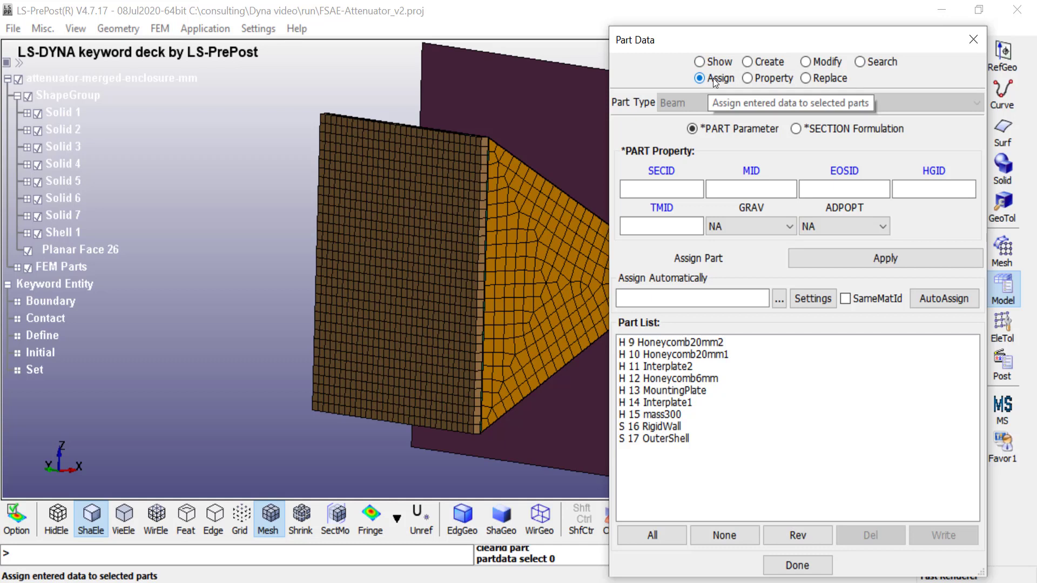
mouse_move(665, 436)
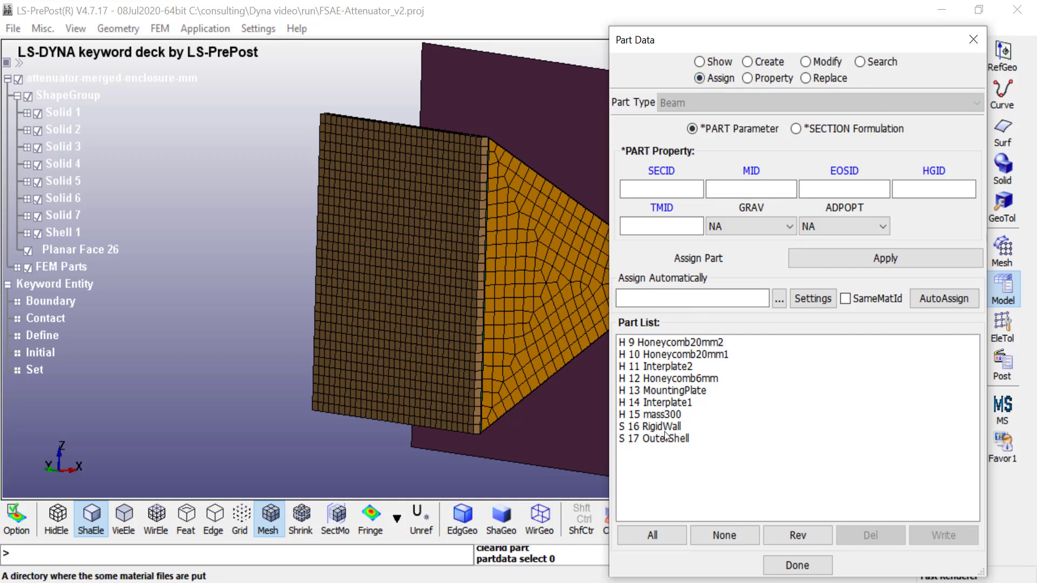
mouse_move(717, 371)
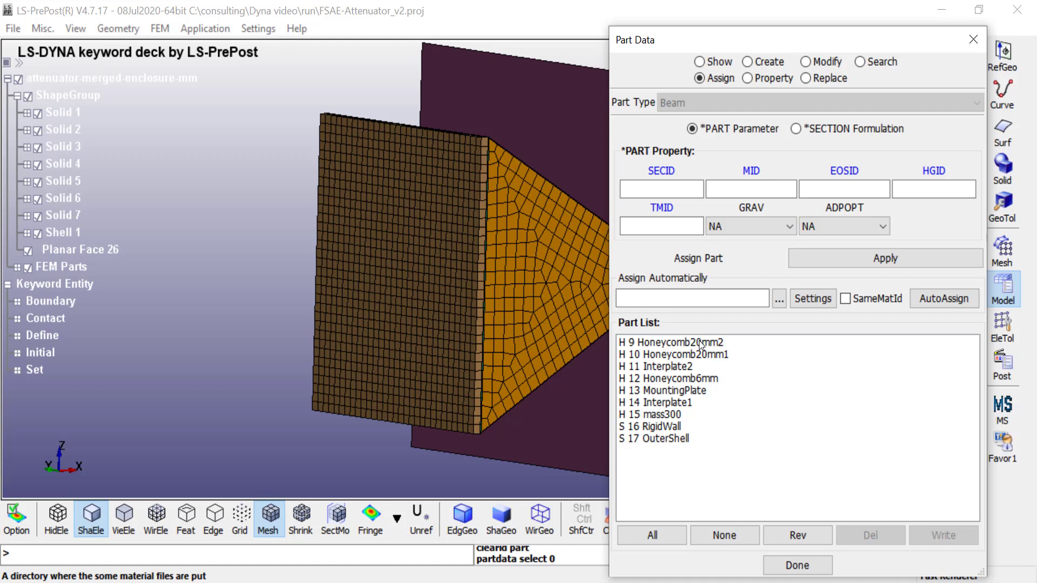
click(674, 354)
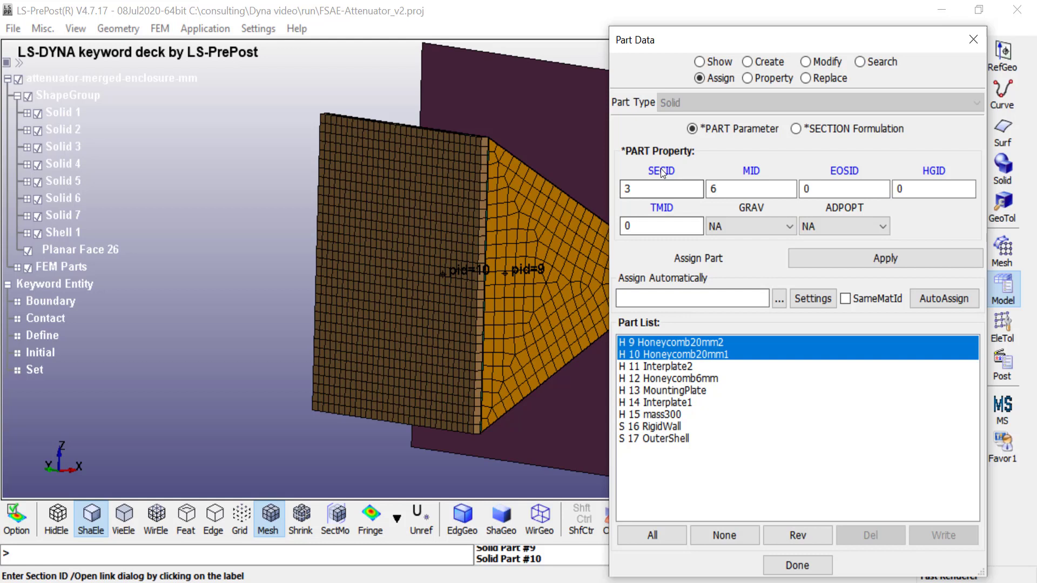
click(660, 171)
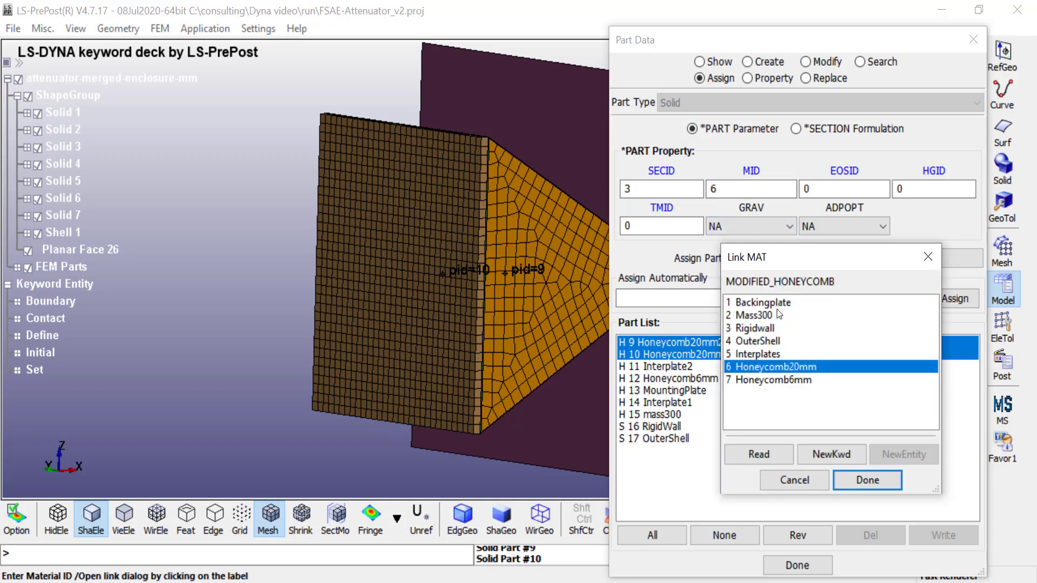
mouse_move(769, 285)
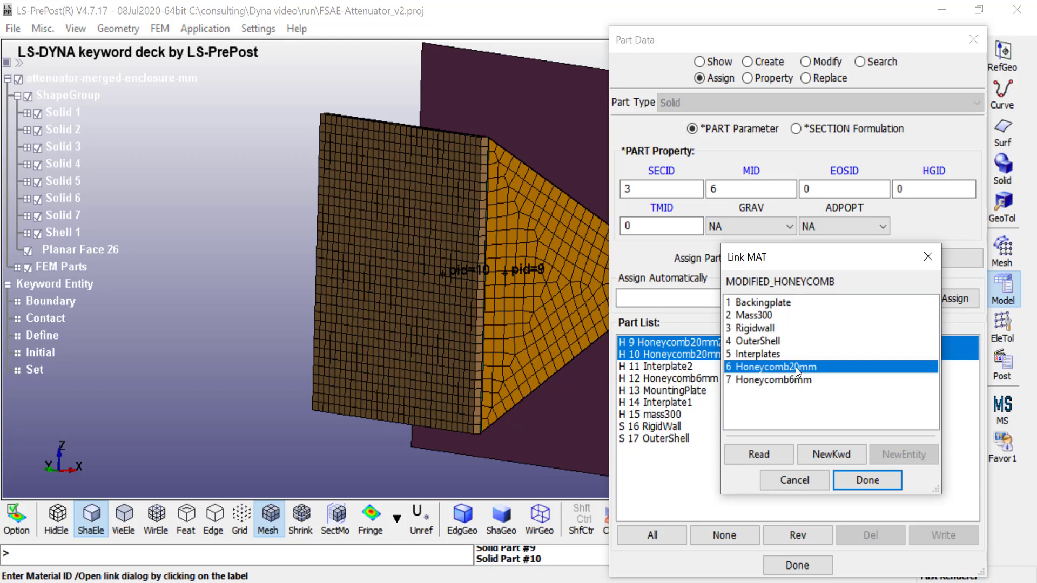
mouse_move(866, 479)
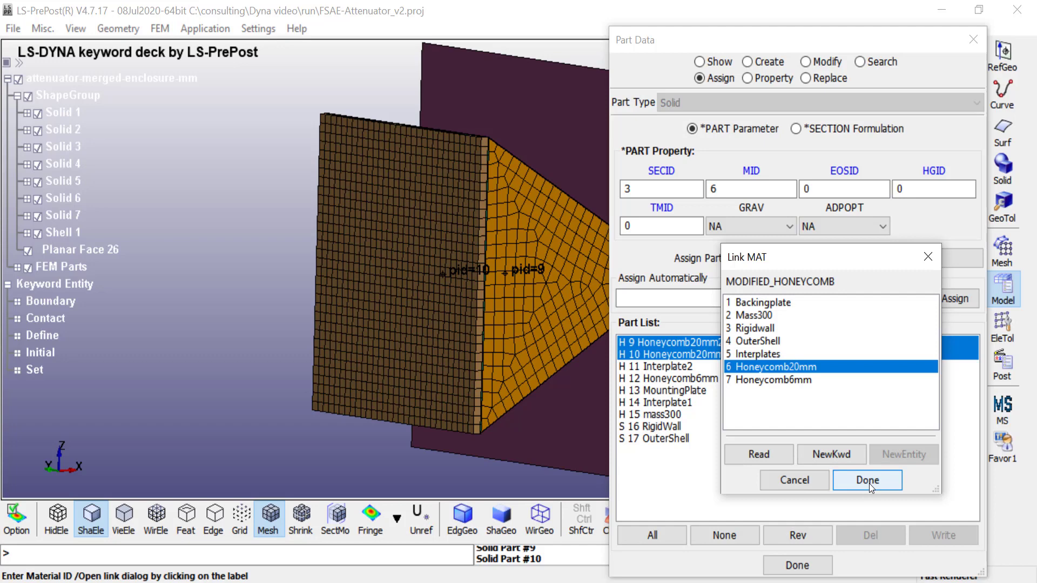
click(867, 480)
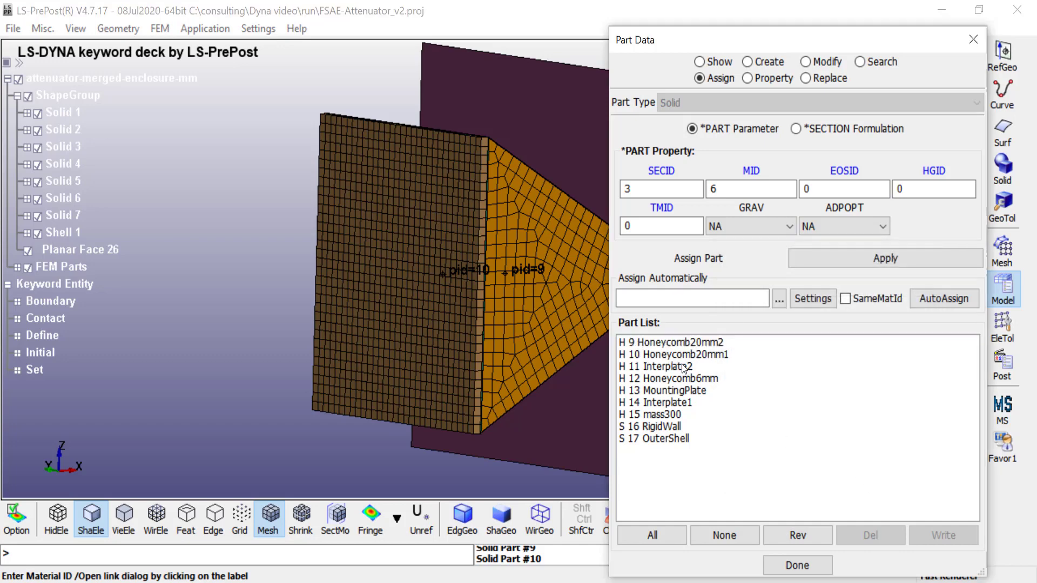
- Link Interplate parts 11 and 14 to section 4 and Interplates material 5
click(656, 403)
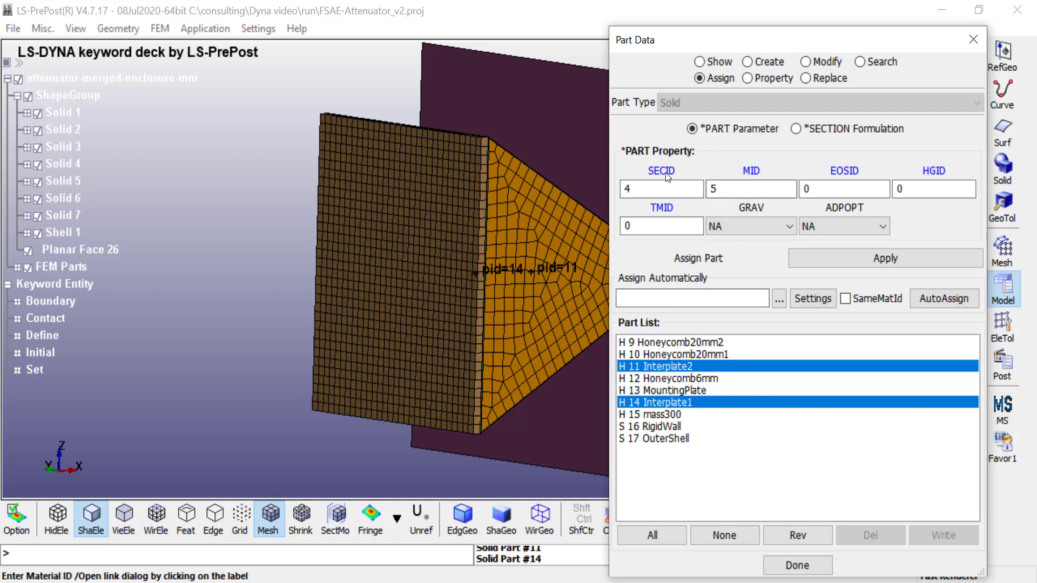
click(660, 170)
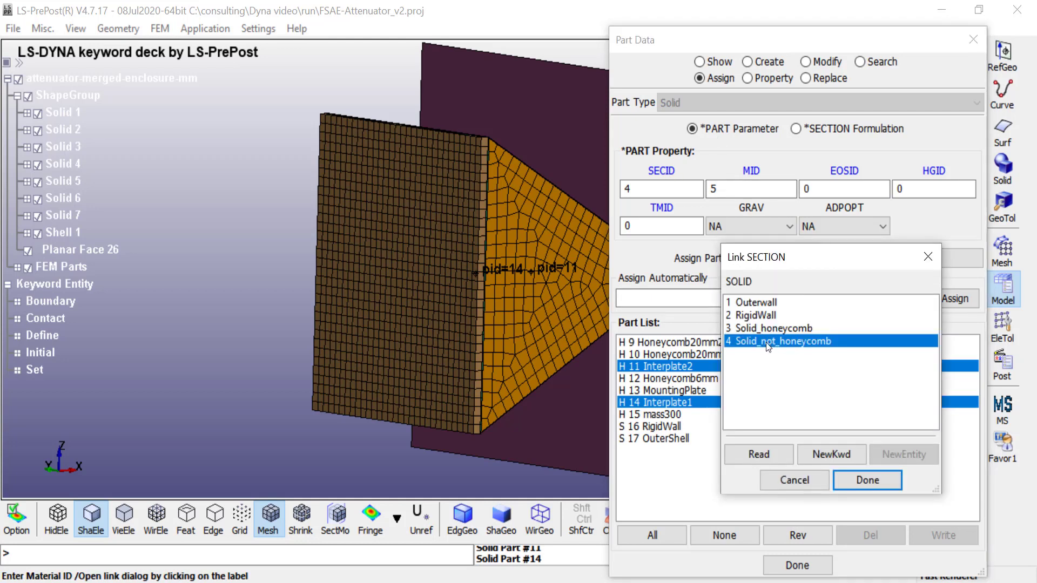
mouse_move(671, 394)
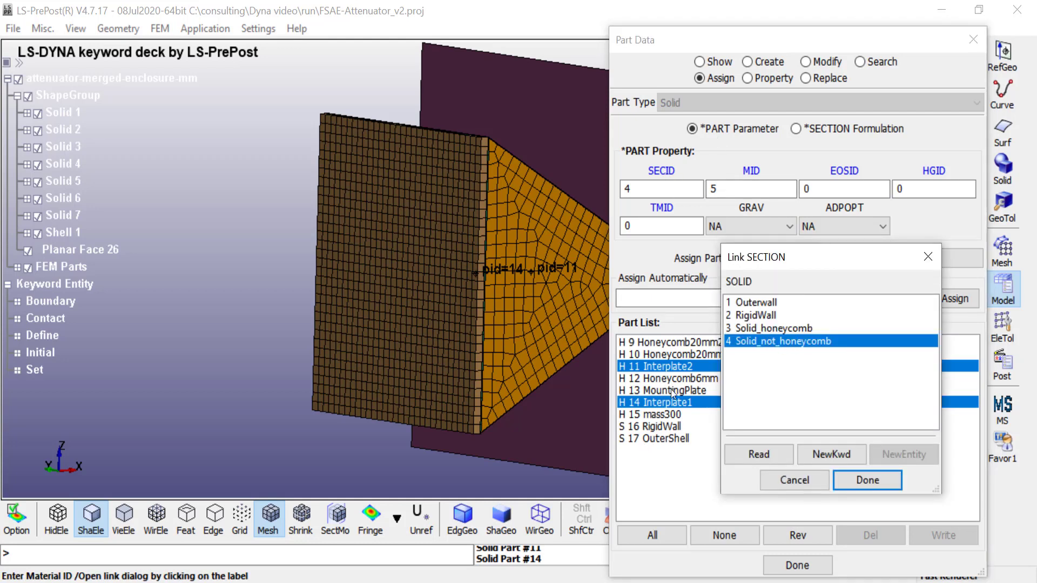
click(866, 480)
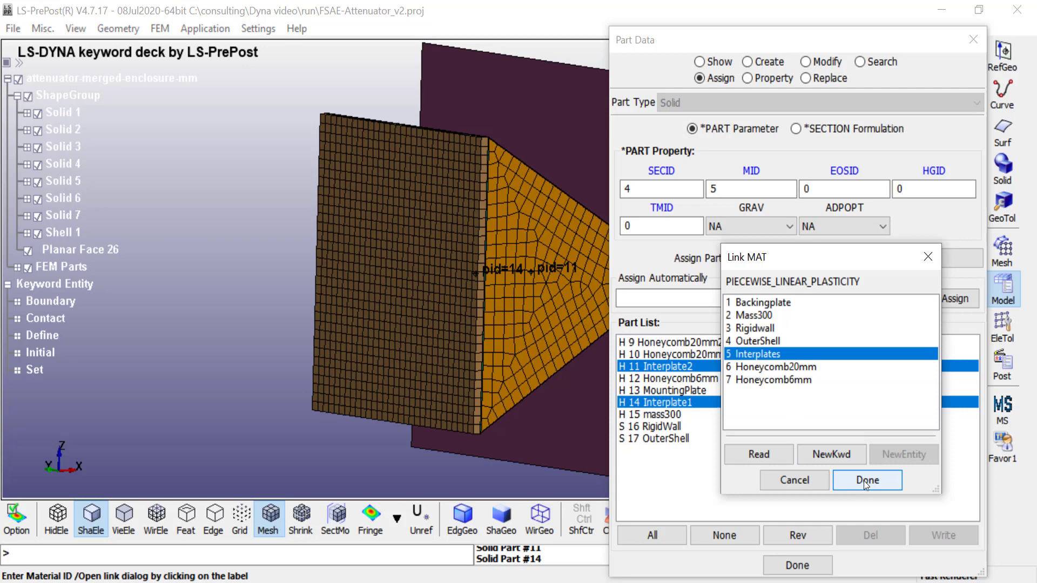
click(867, 480)
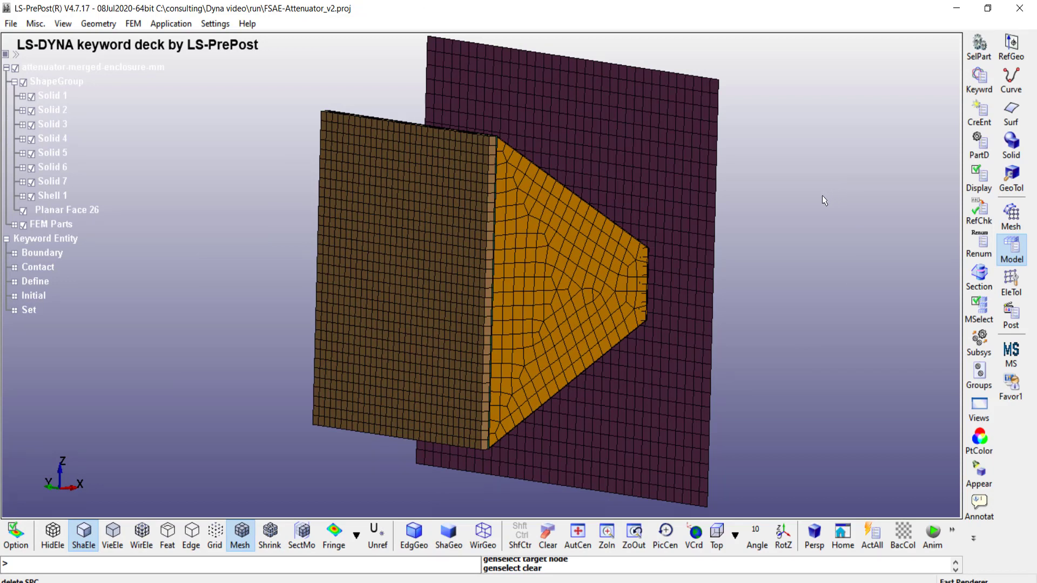
mouse_move(660, 128)
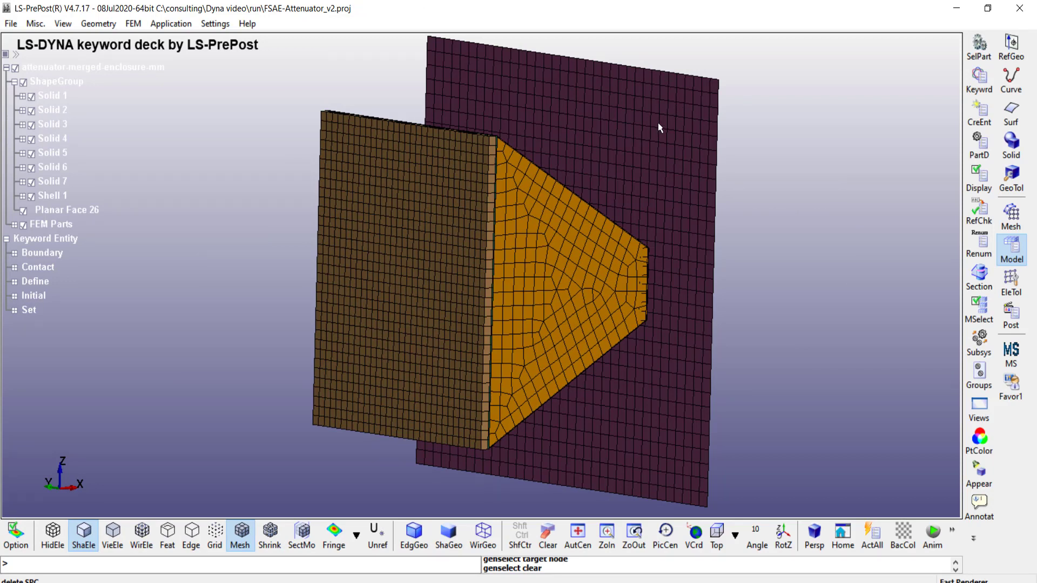
mouse_move(678, 138)
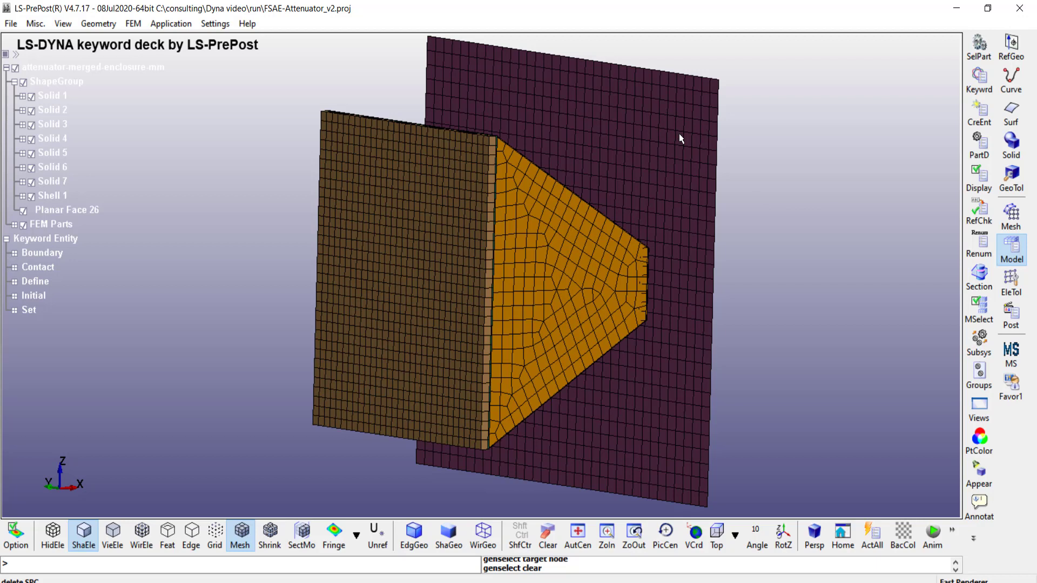
mouse_move(419, 307)
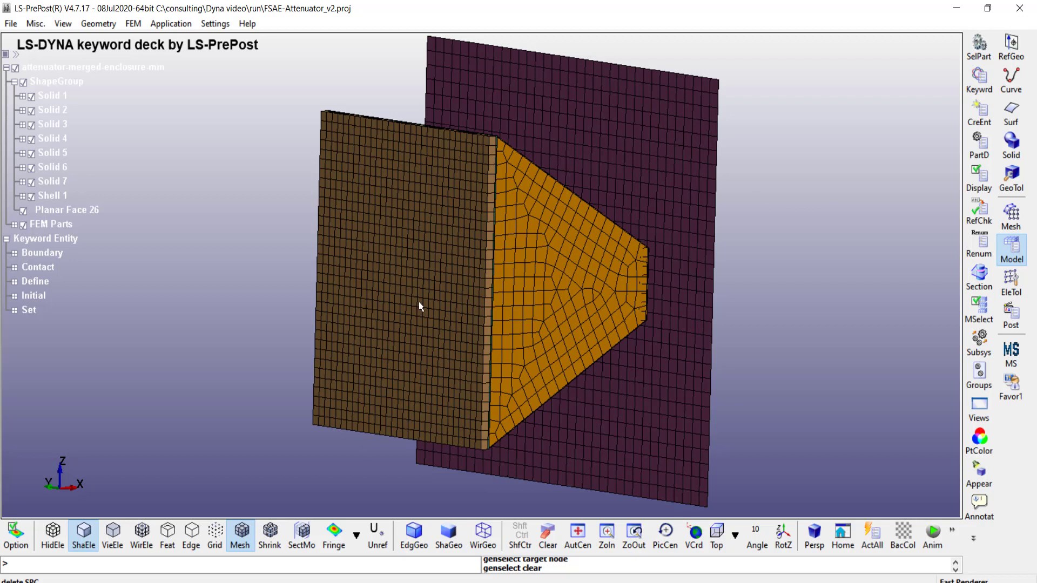
mouse_move(382, 286)
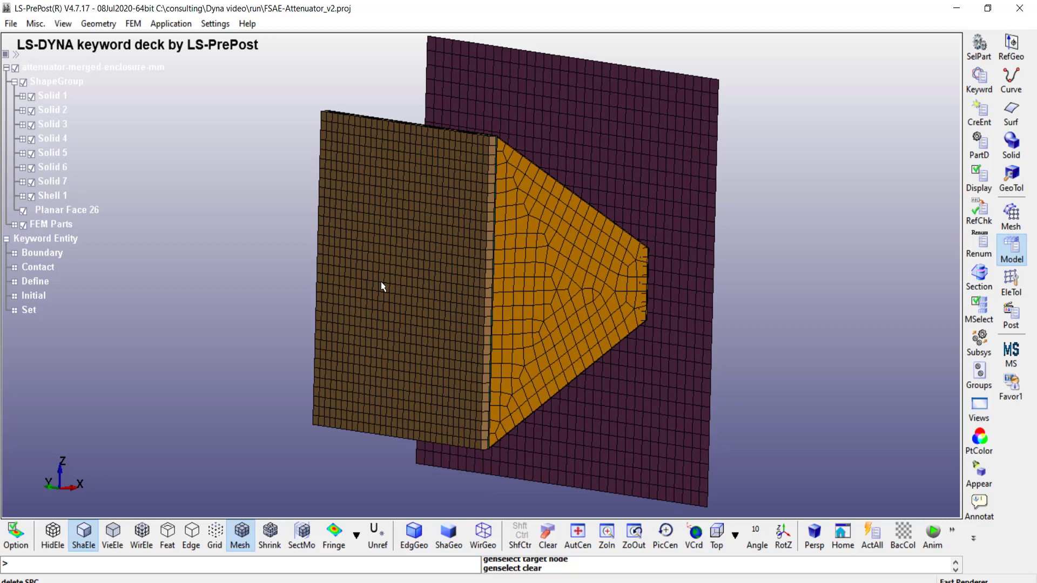
mouse_move(437, 333)
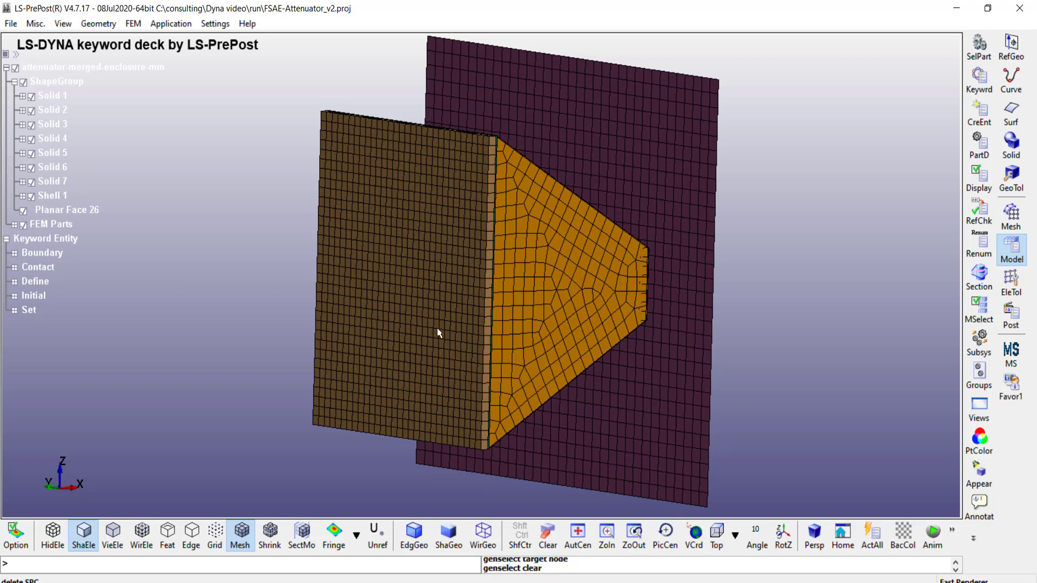
mouse_move(663, 277)
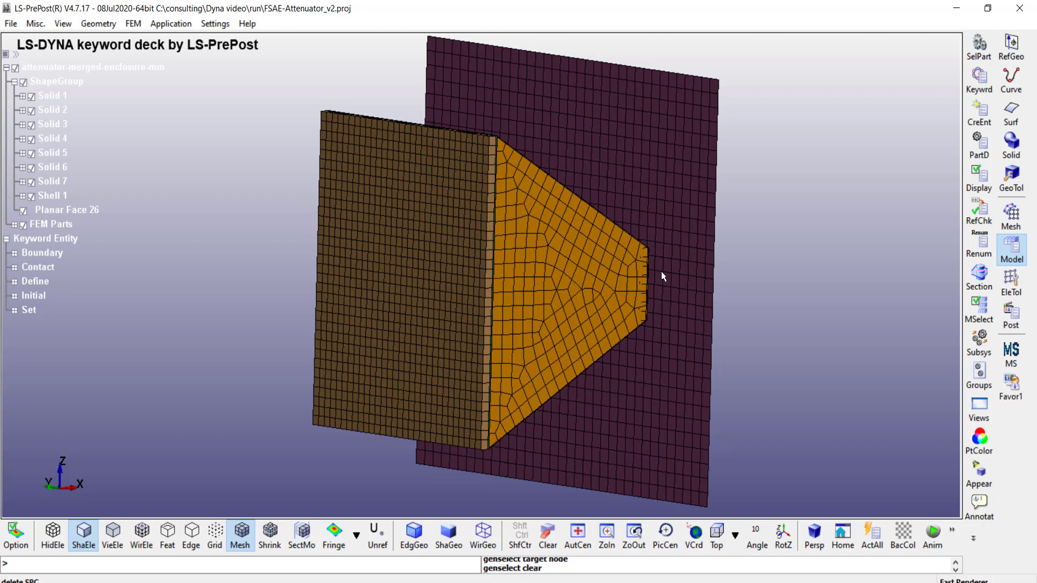
mouse_move(870, 146)
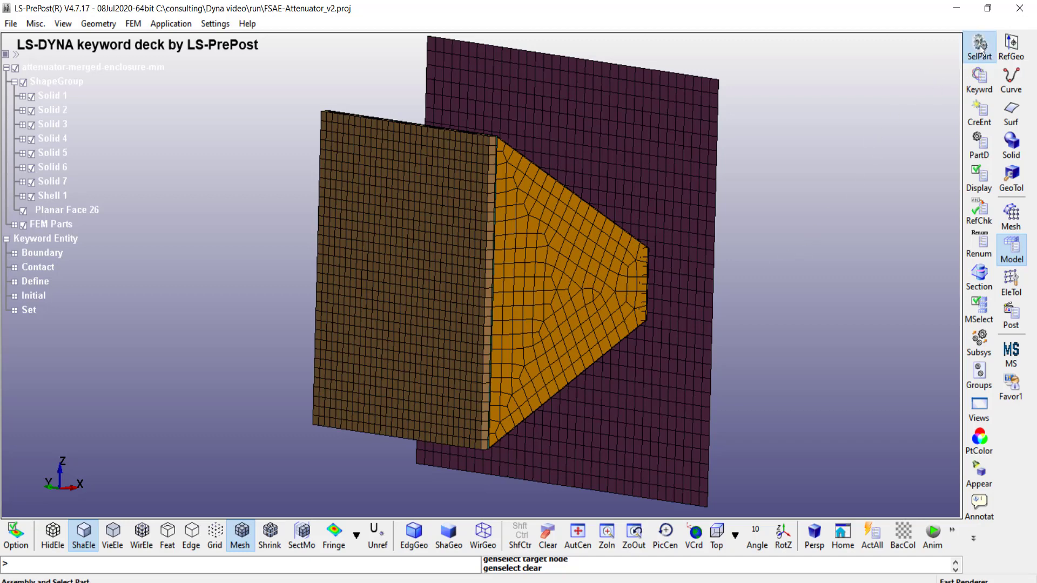
- Display only the RigidWall and mass300 parts
click(979, 46)
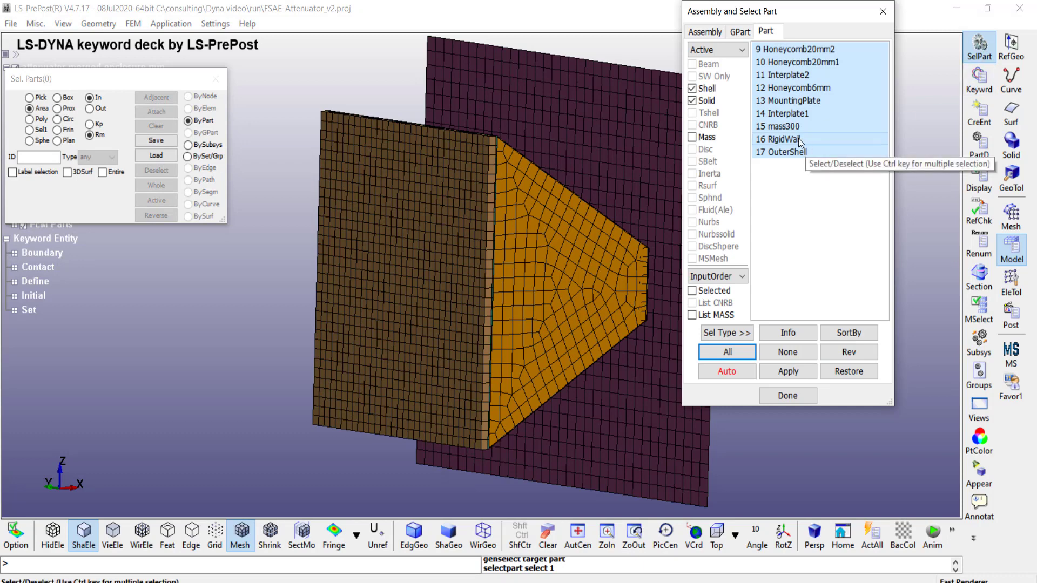
click(783, 139)
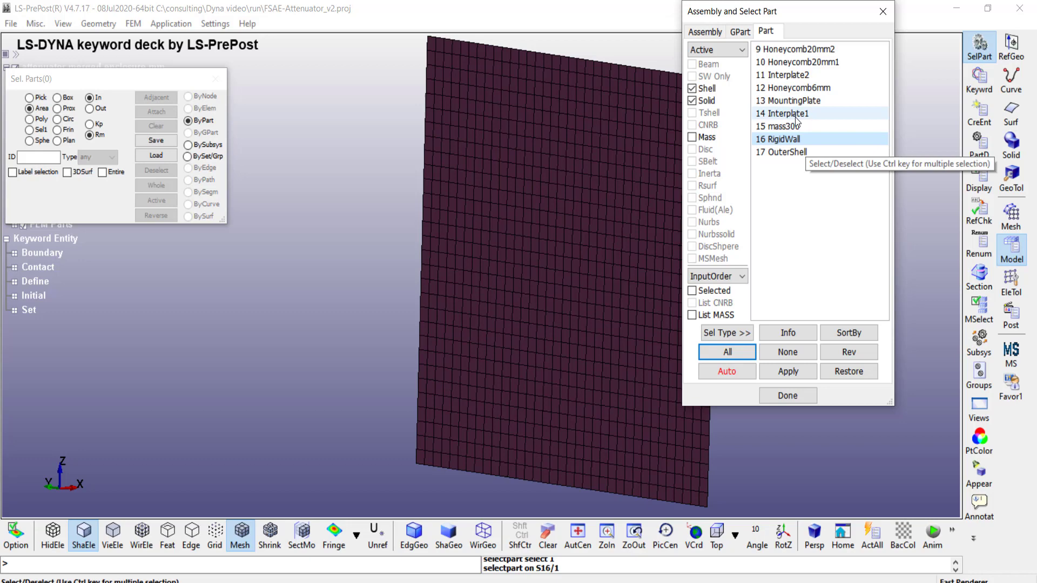
click(784, 126)
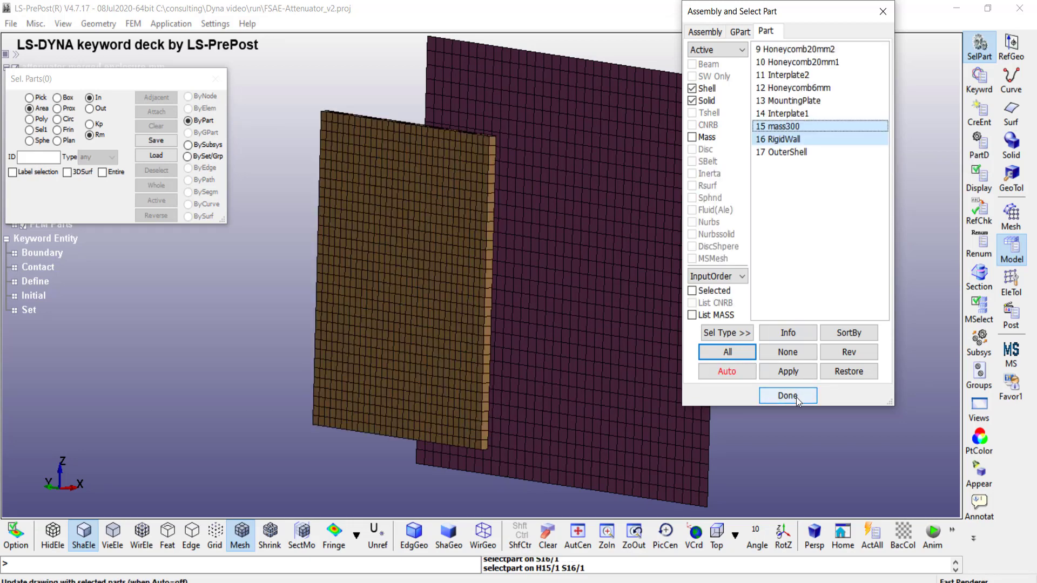
click(787, 396)
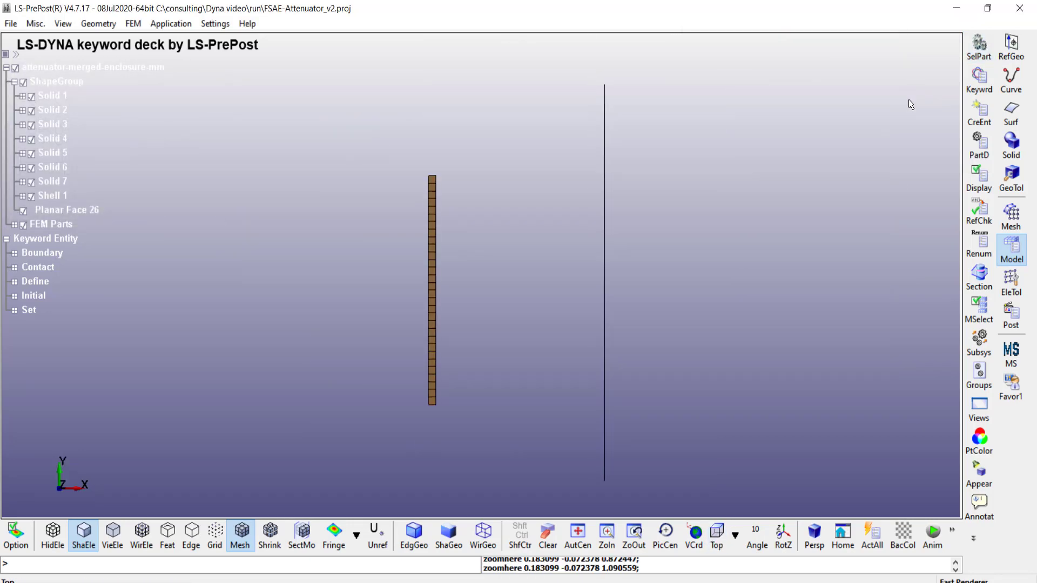
mouse_move(979, 113)
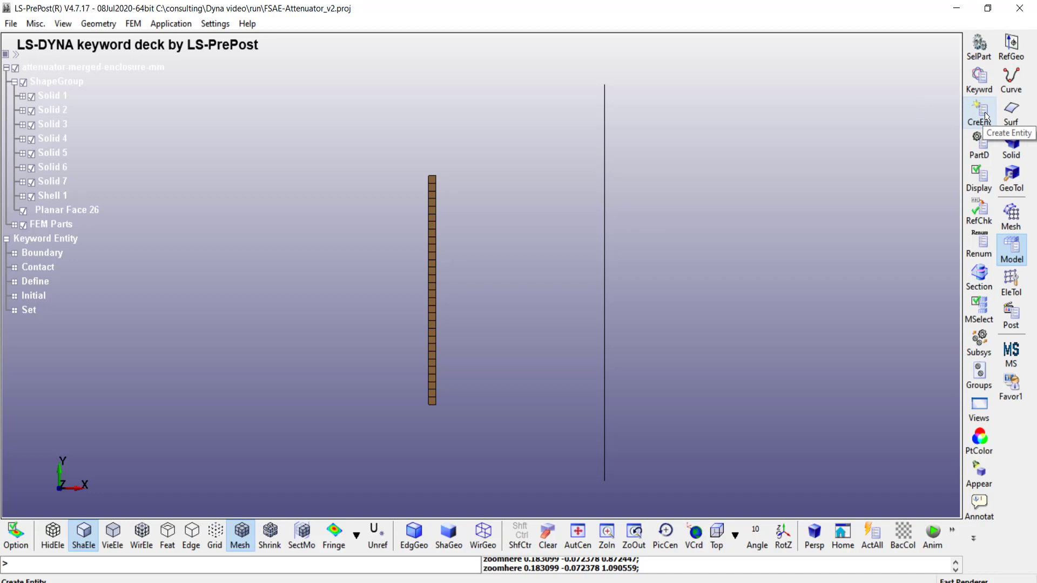
click(979, 109)
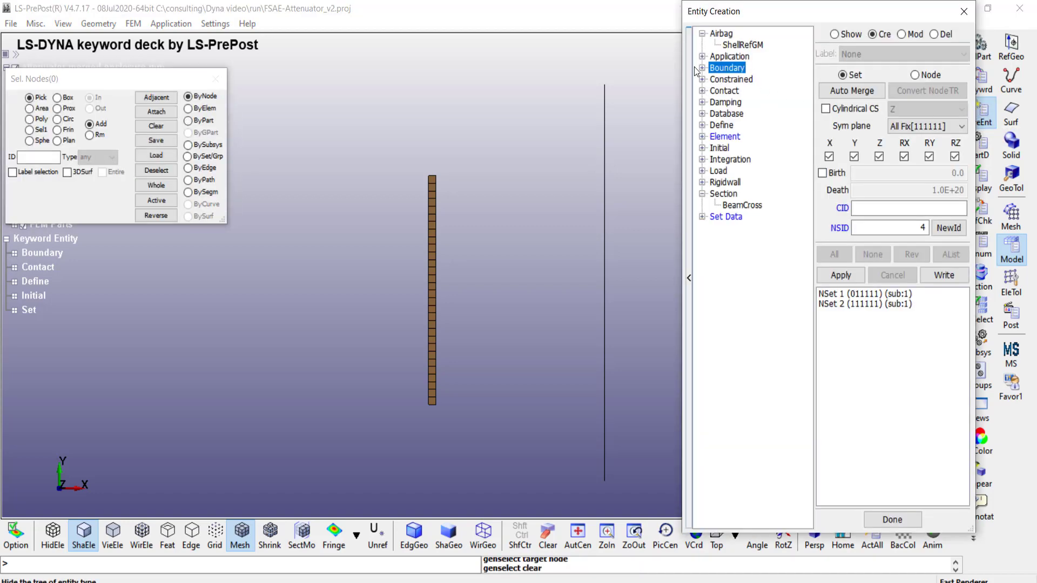
click(702, 68)
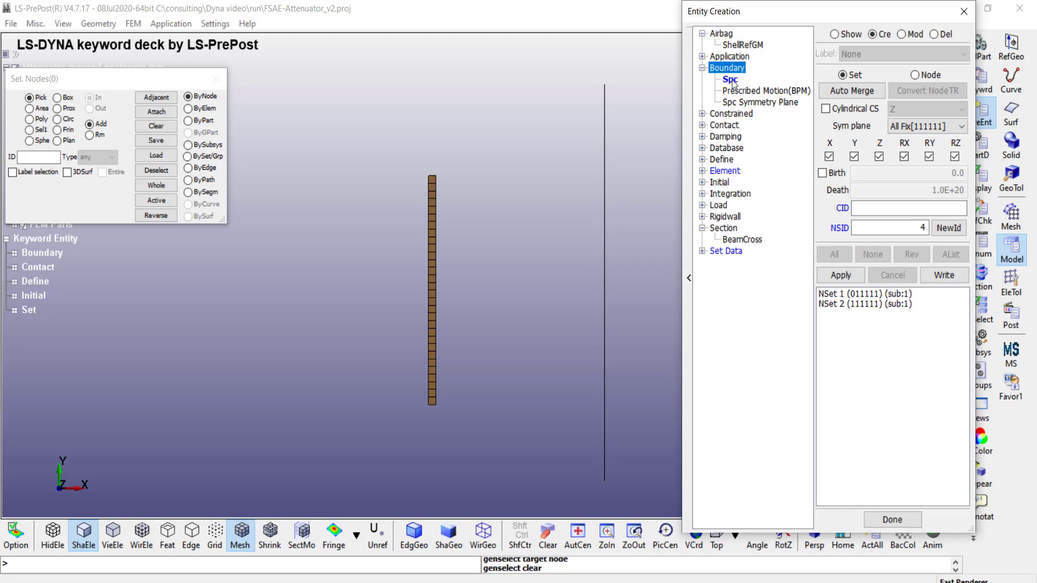
click(728, 80)
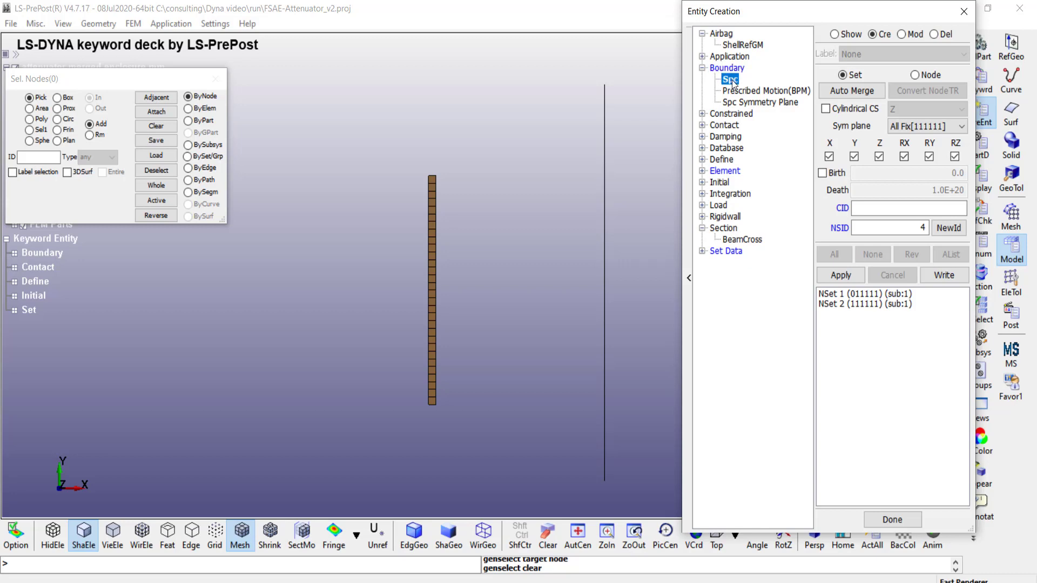
click(872, 34)
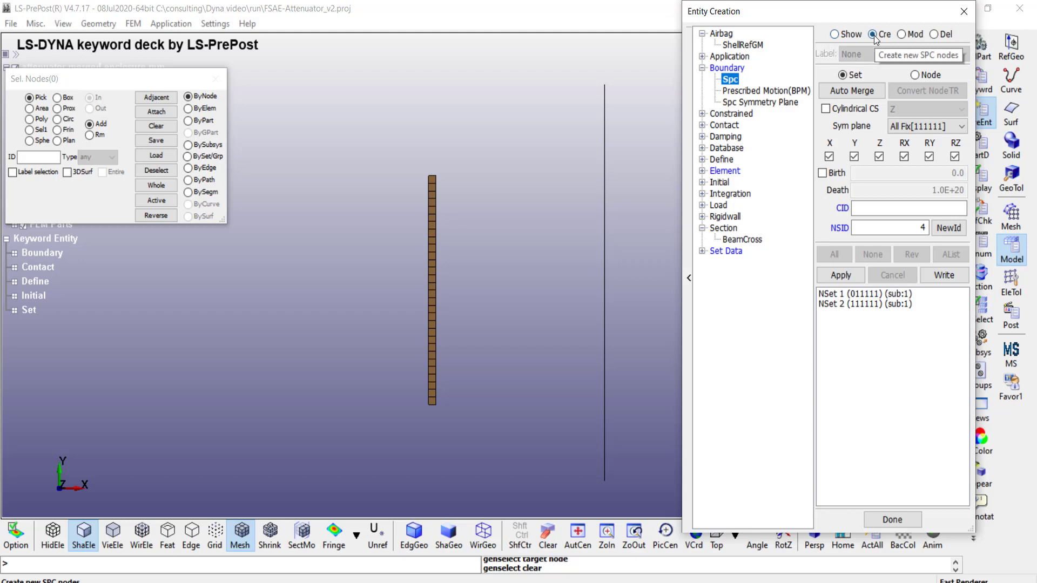
click(843, 75)
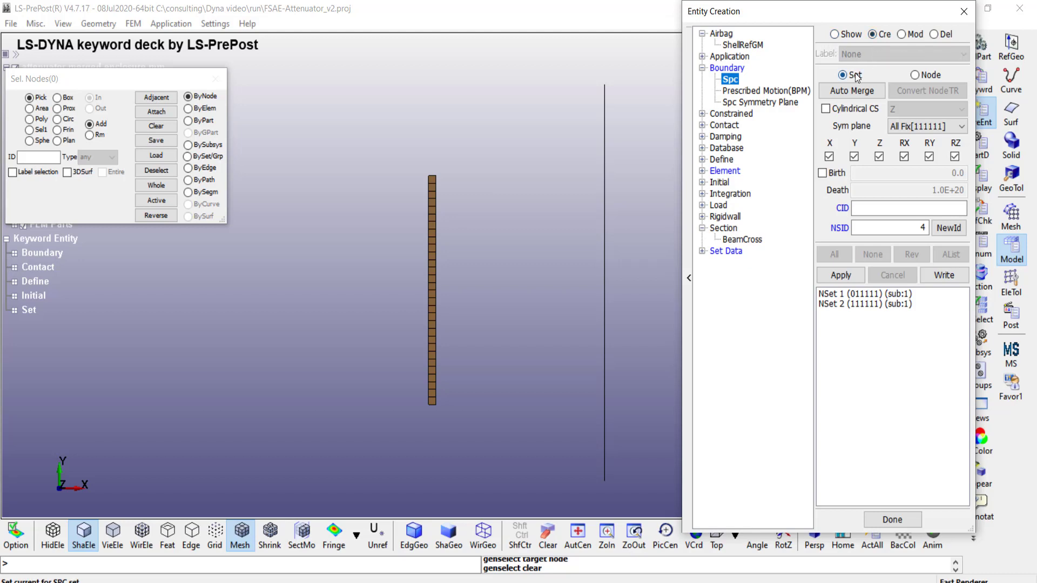
mouse_move(855, 74)
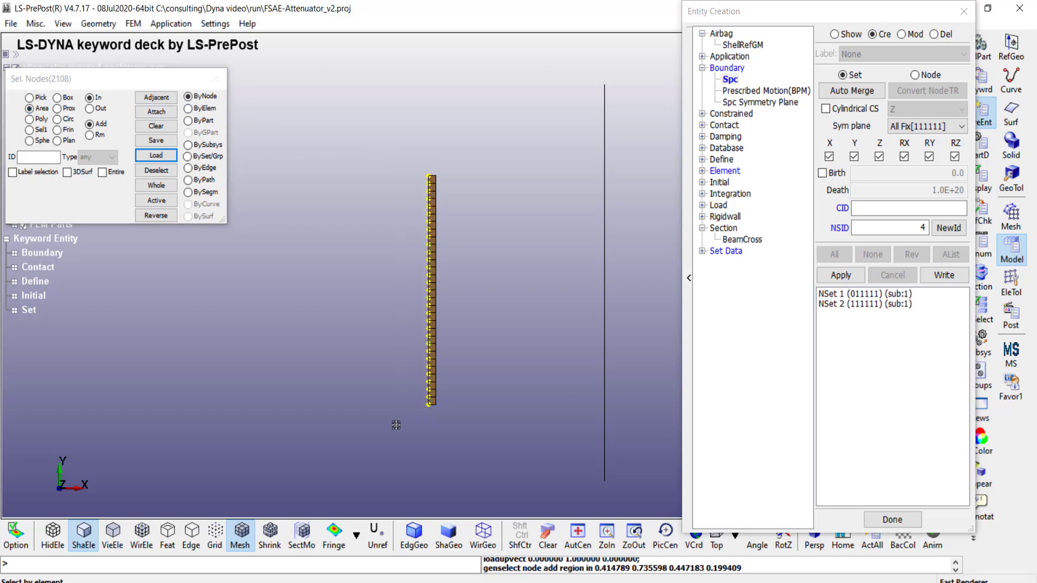
mouse_move(423, 122)
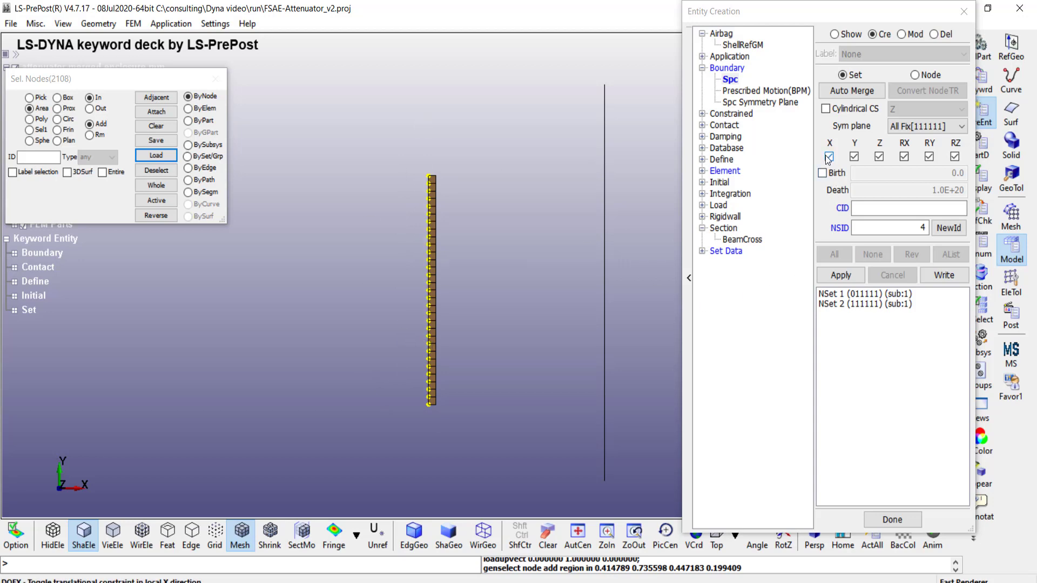
mouse_move(854, 157)
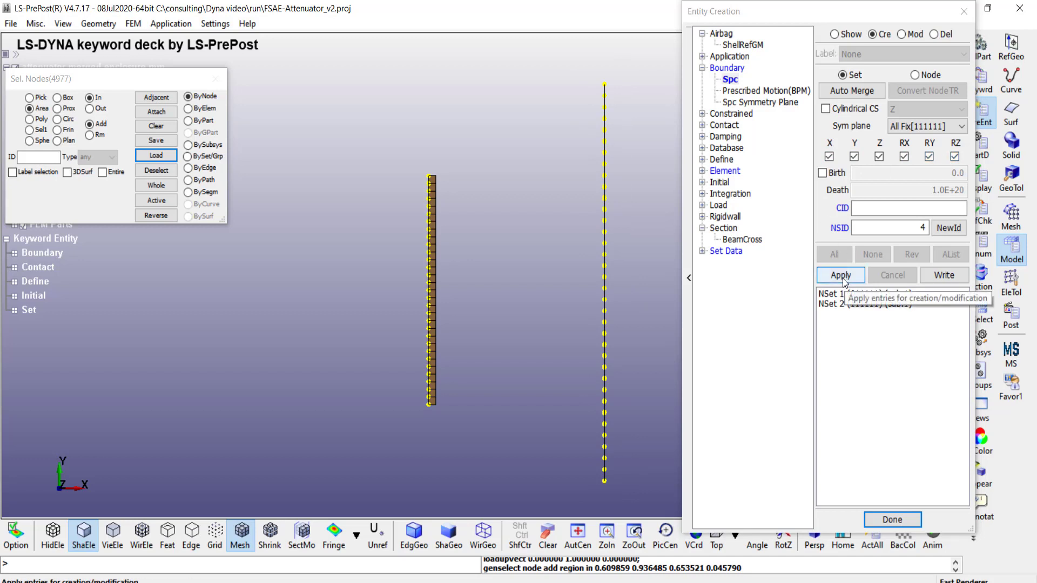
click(839, 274)
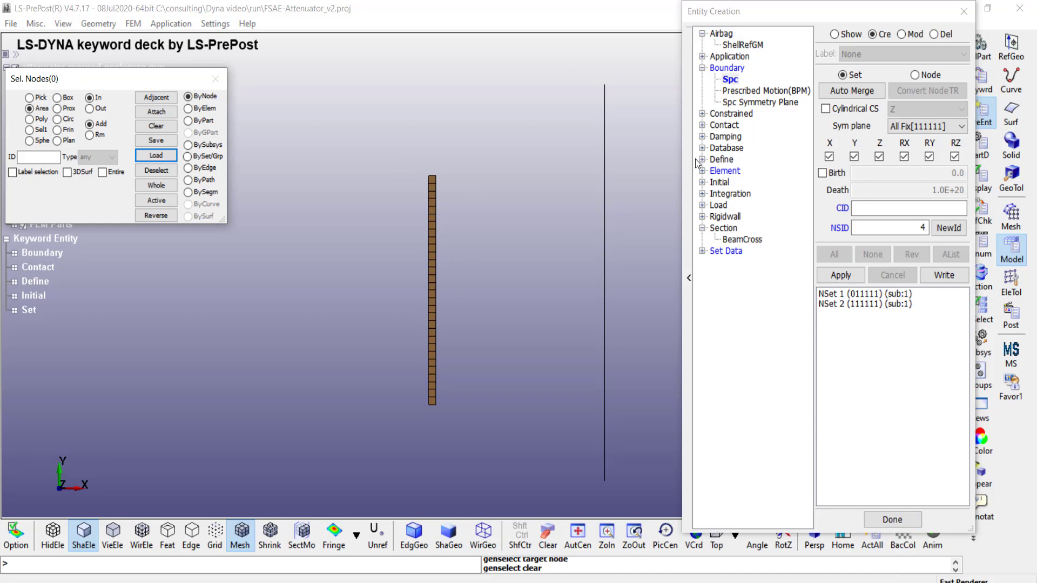
- Open point mass creation for part 18 and begin entering the mass value
click(703, 170)
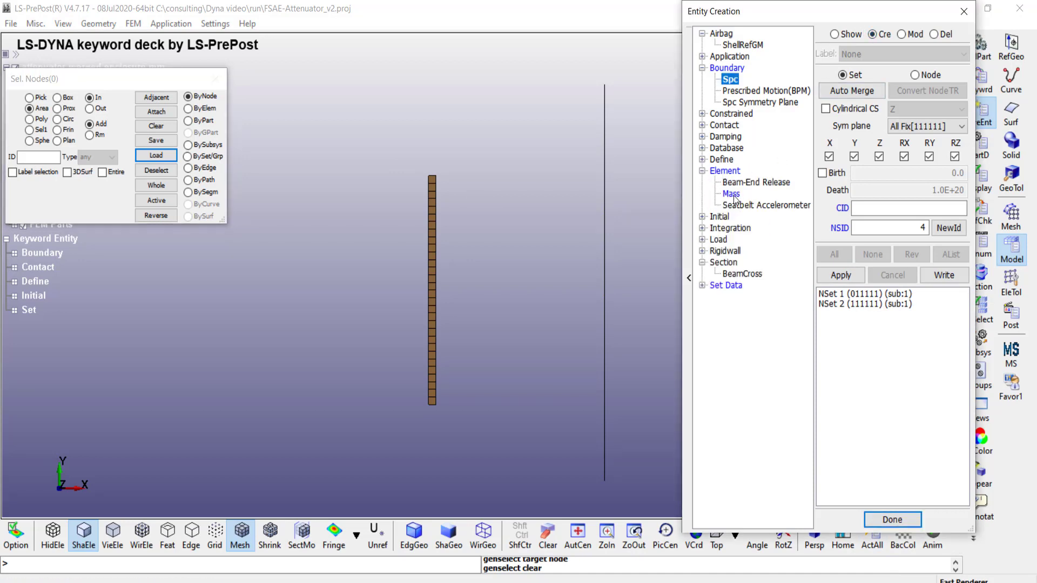
click(730, 194)
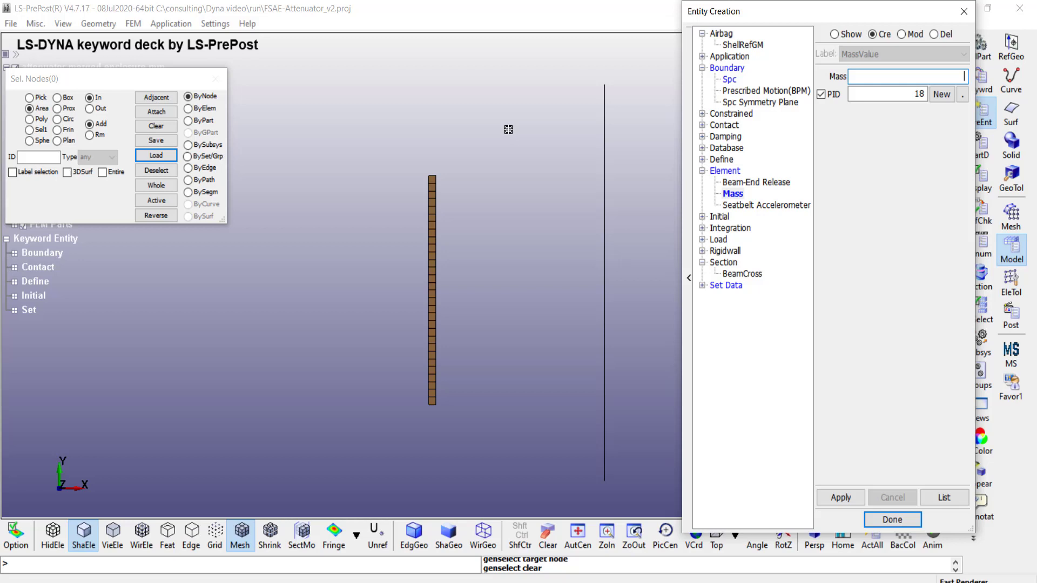
mouse_move(327, 161)
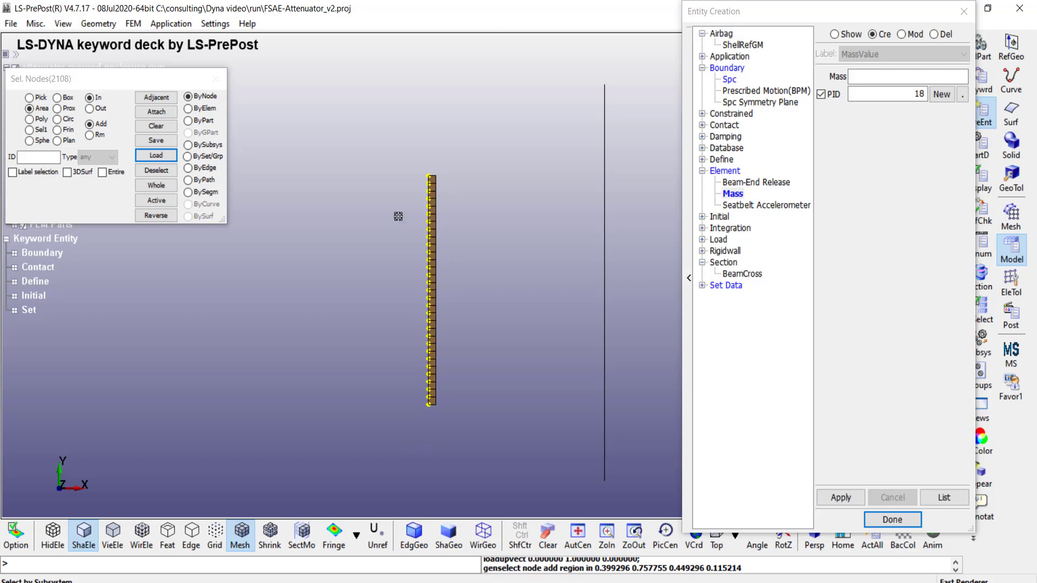
mouse_move(422, 339)
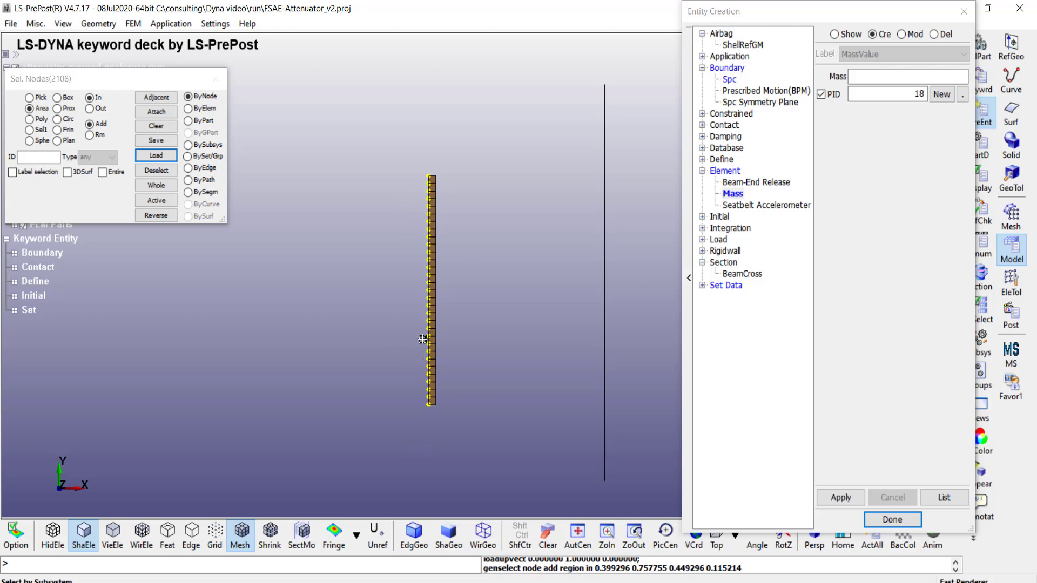
click(908, 76)
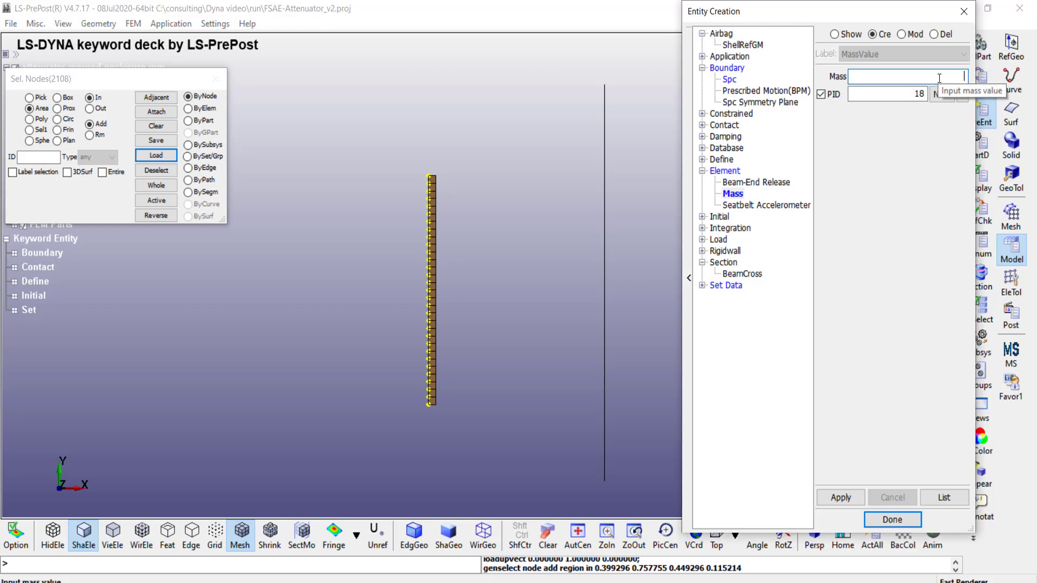
text(0.)
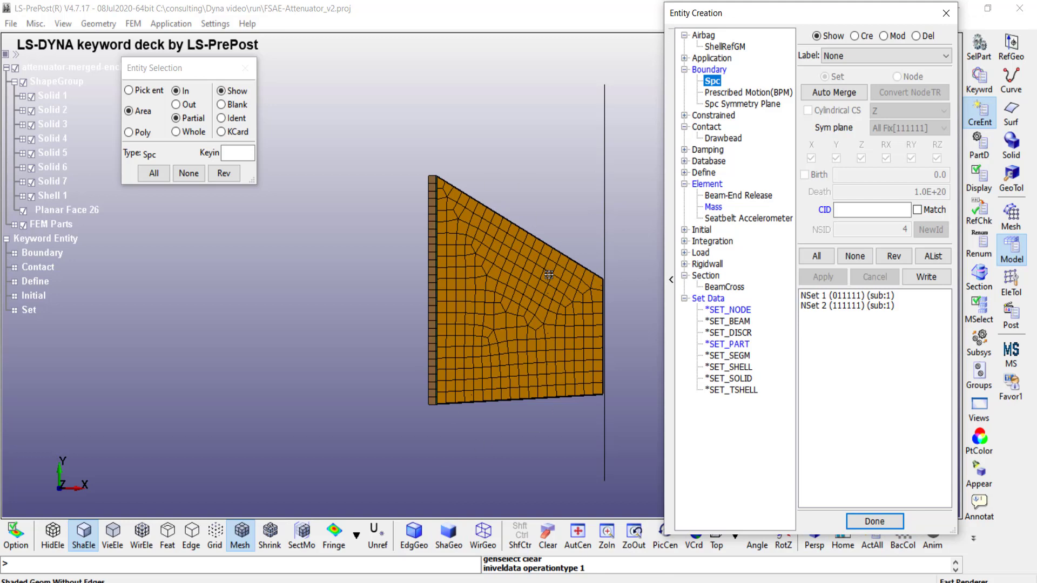
mouse_move(498, 363)
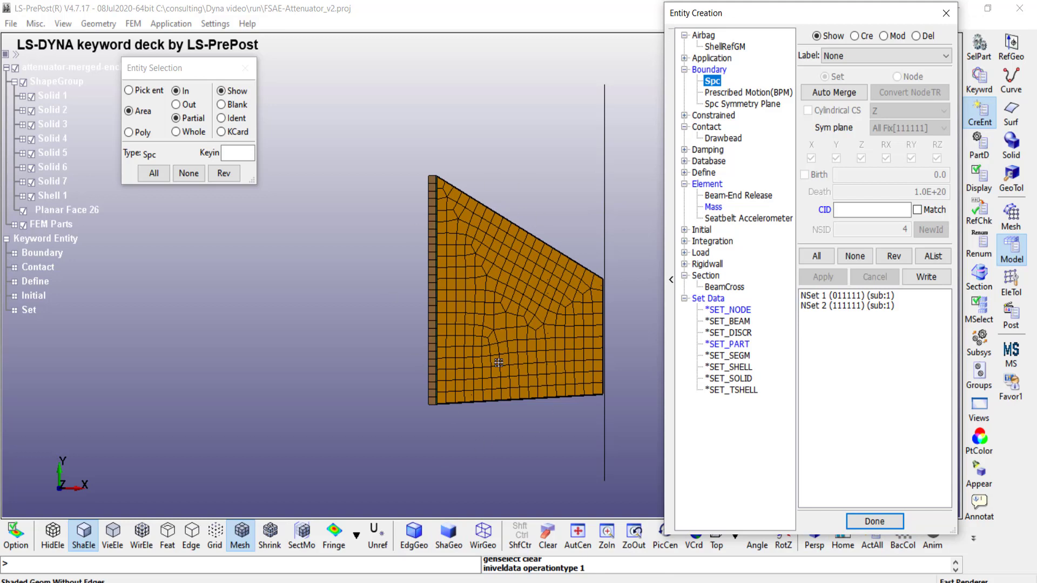
mouse_move(448, 350)
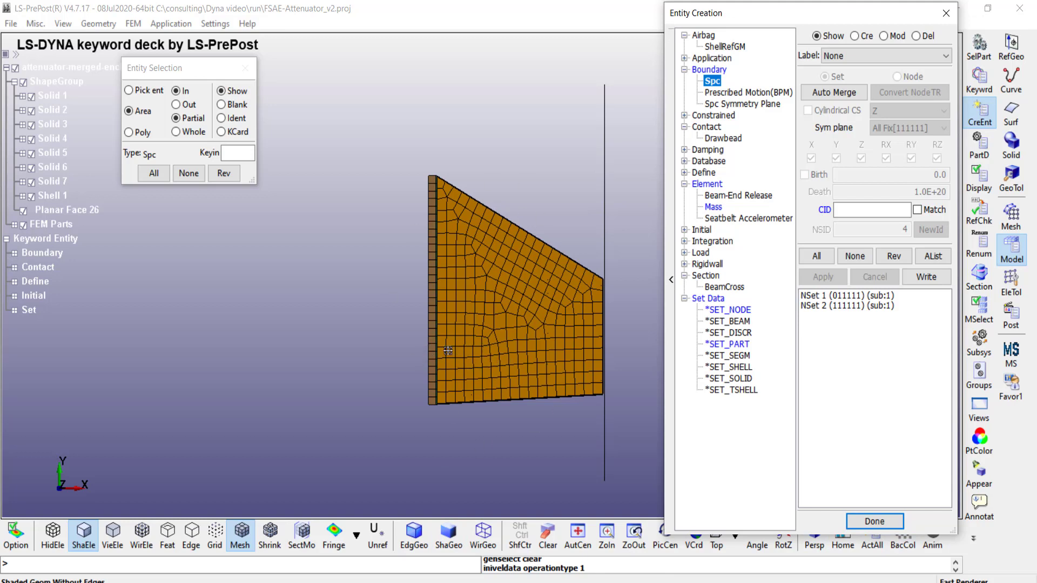
mouse_move(451, 365)
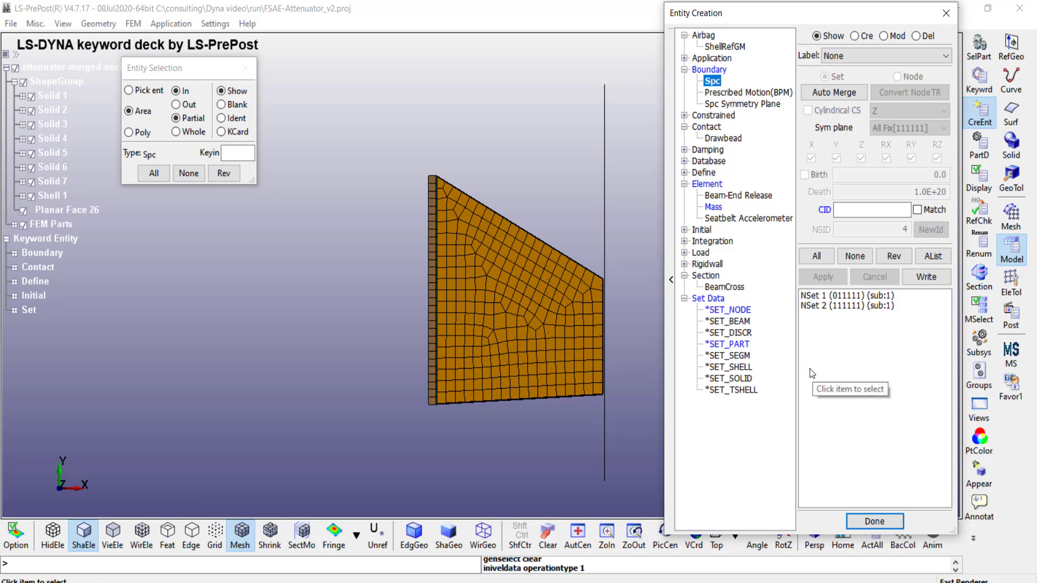
mouse_move(732, 312)
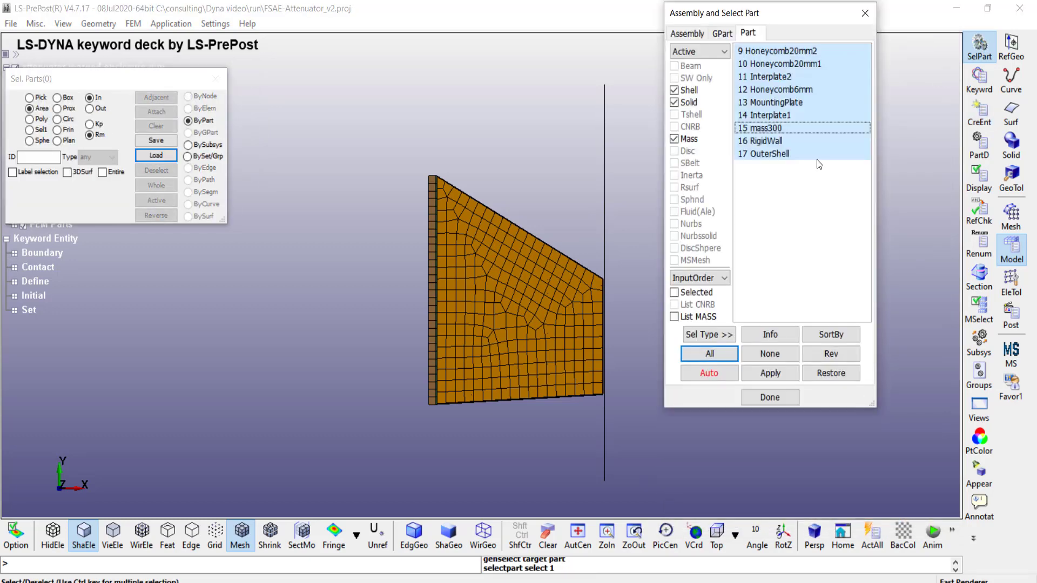
mouse_move(779, 142)
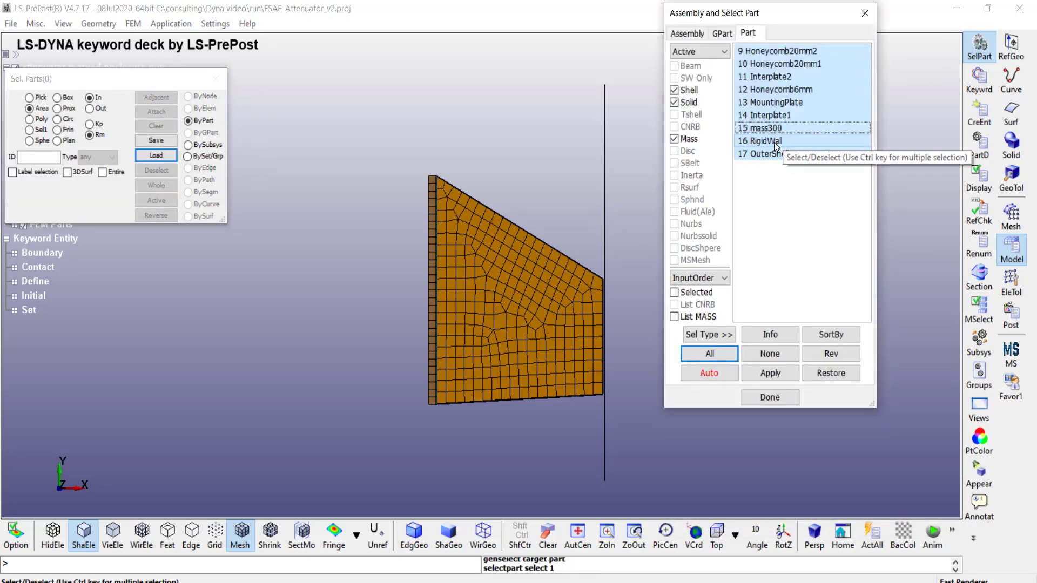
- Deselect RigidWall and pick all 17 active parts for new part set 3
click(760, 141)
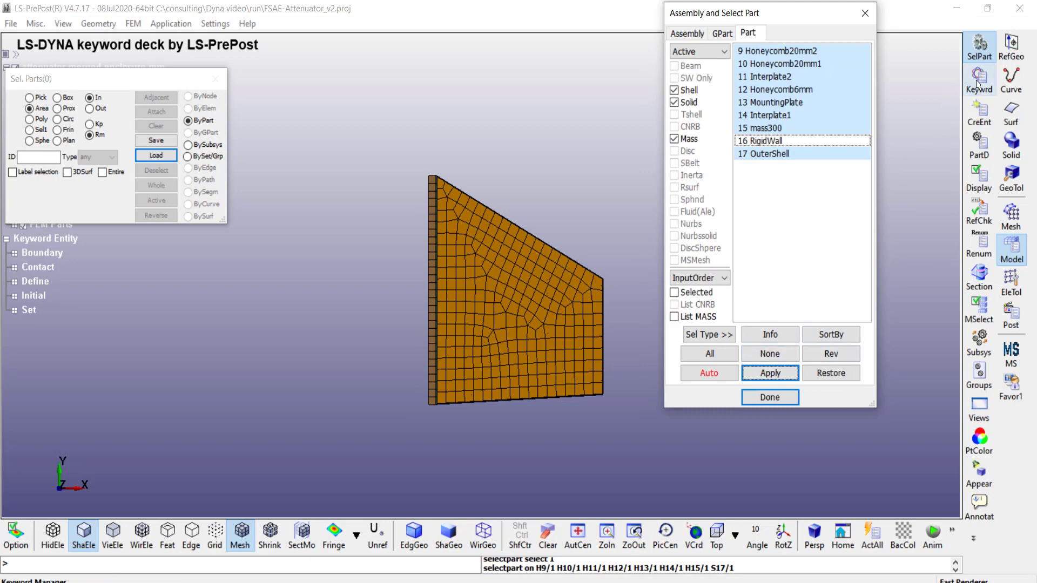
click(978, 106)
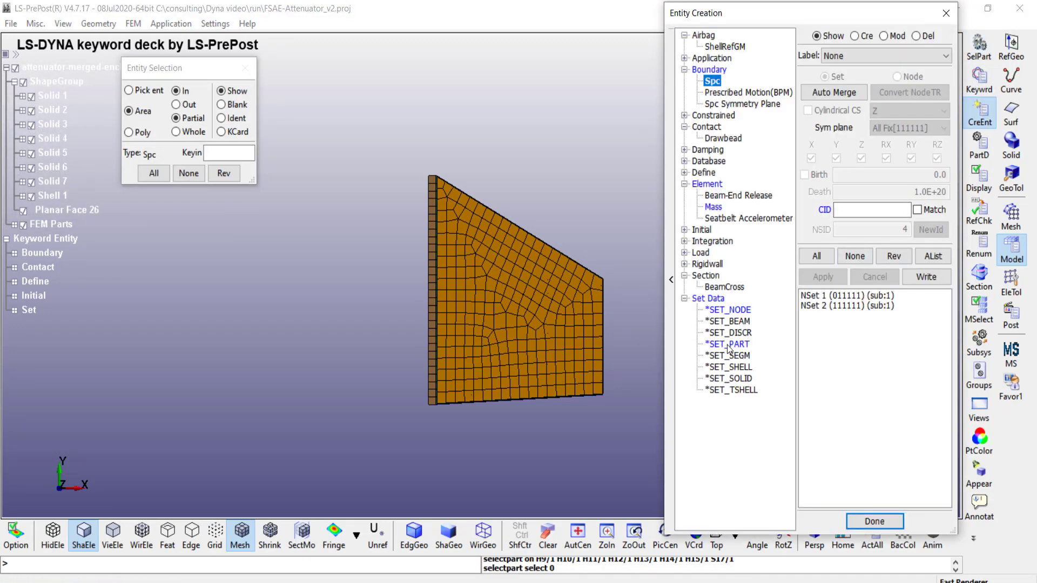
click(725, 343)
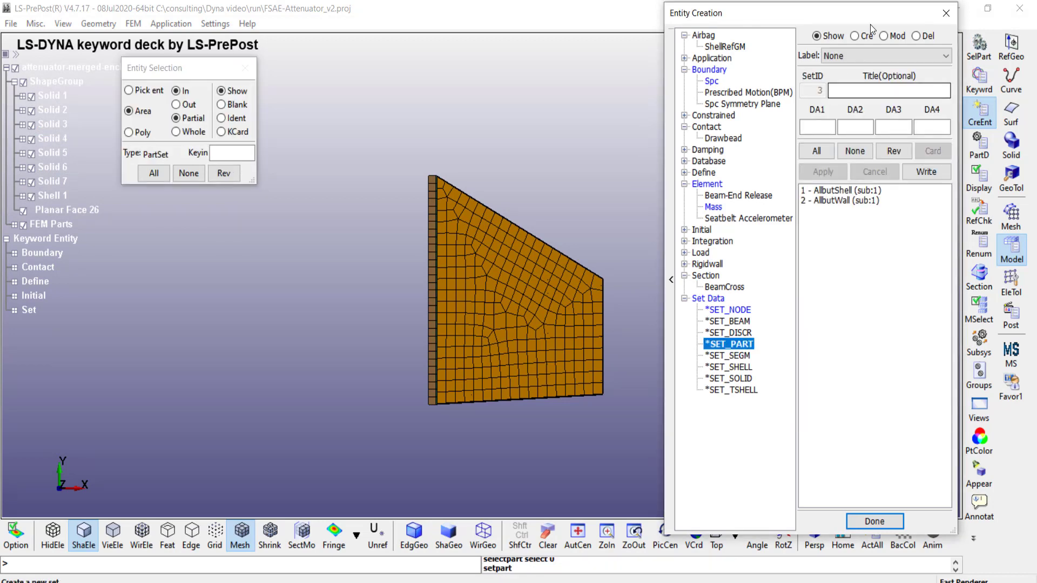
click(856, 36)
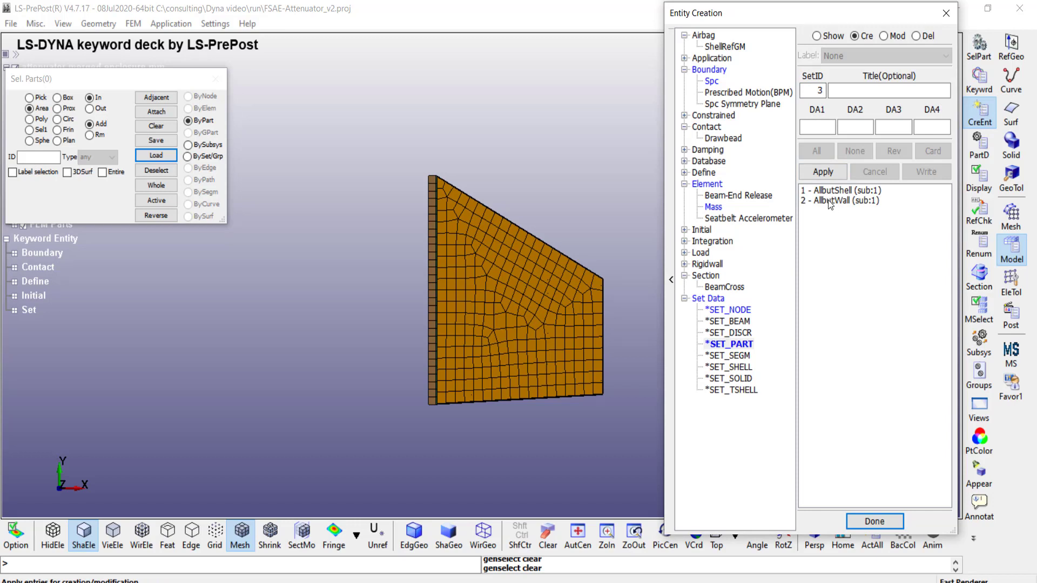
mouse_move(840, 209)
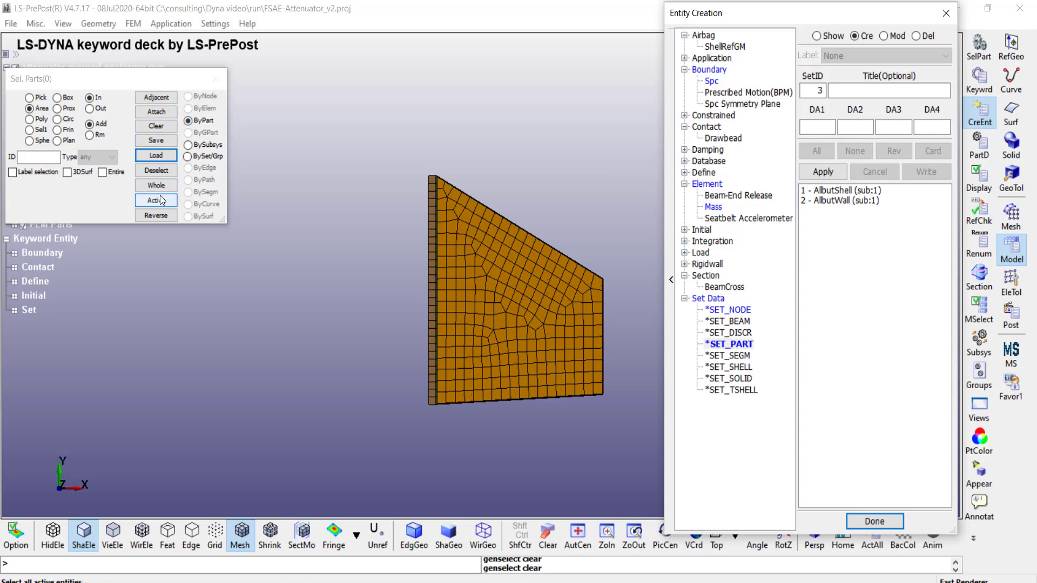
click(155, 201)
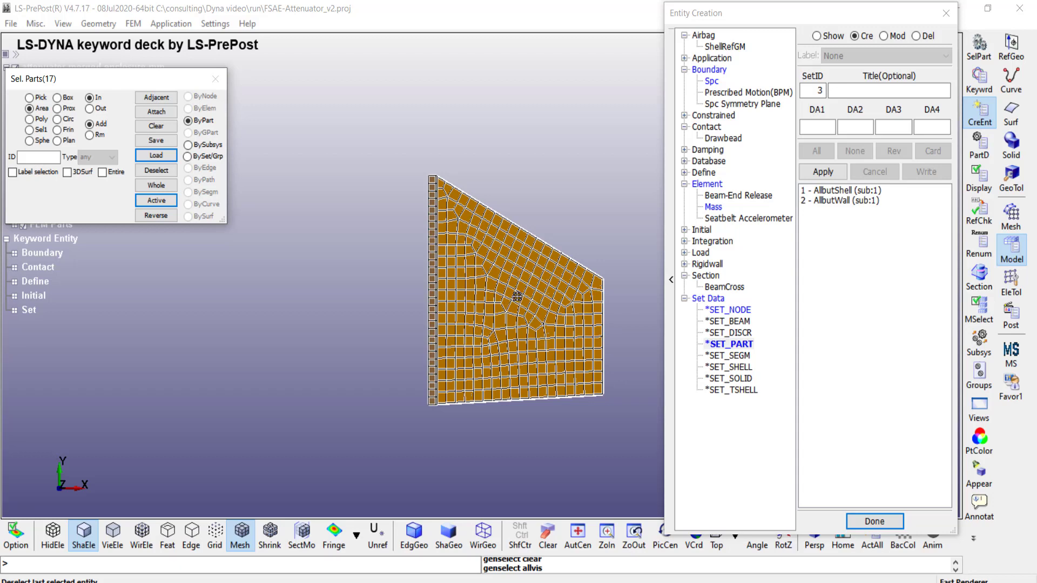
mouse_move(613, 295)
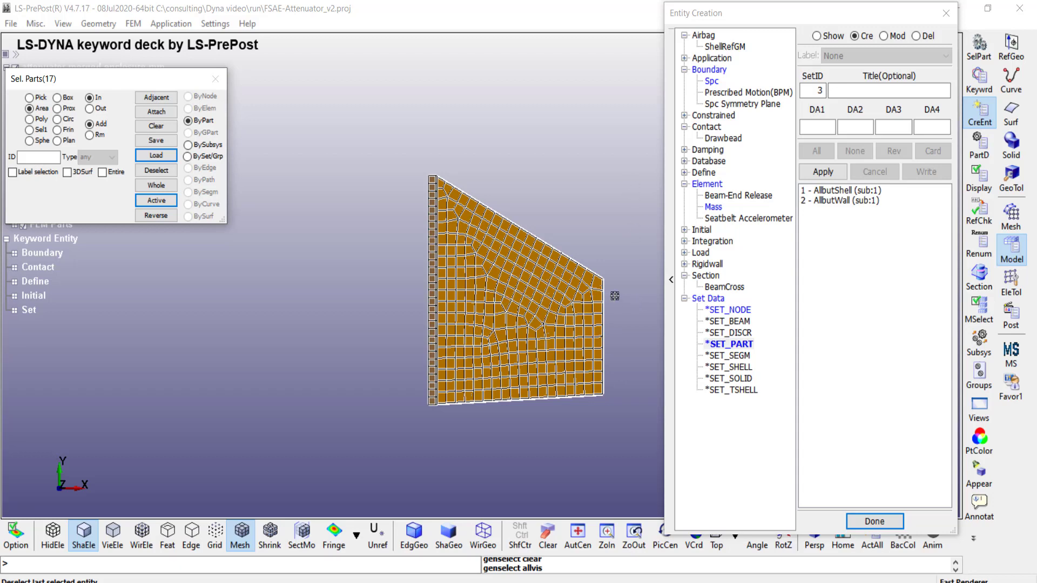
mouse_move(487, 312)
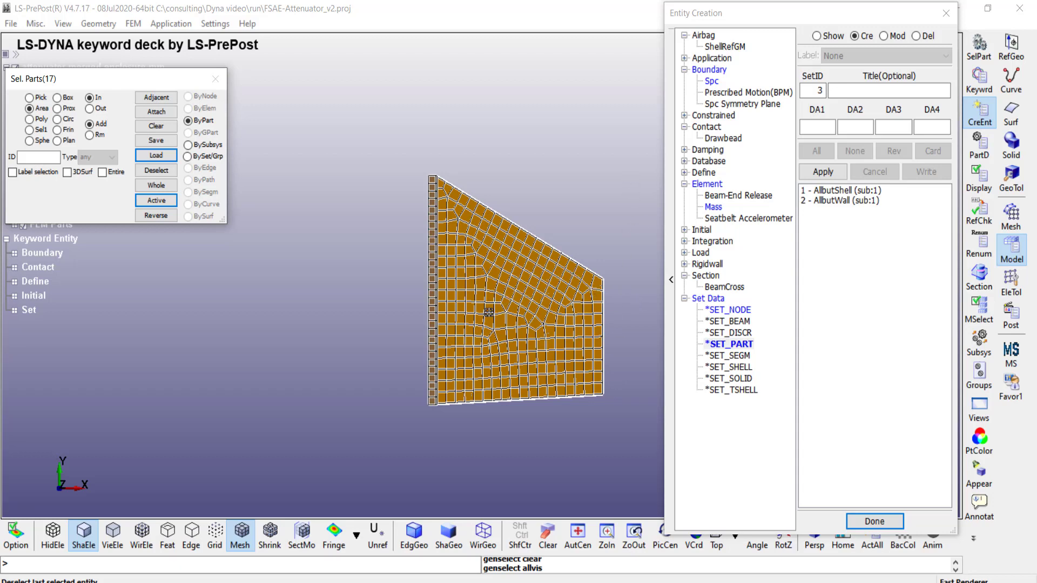
mouse_move(479, 312)
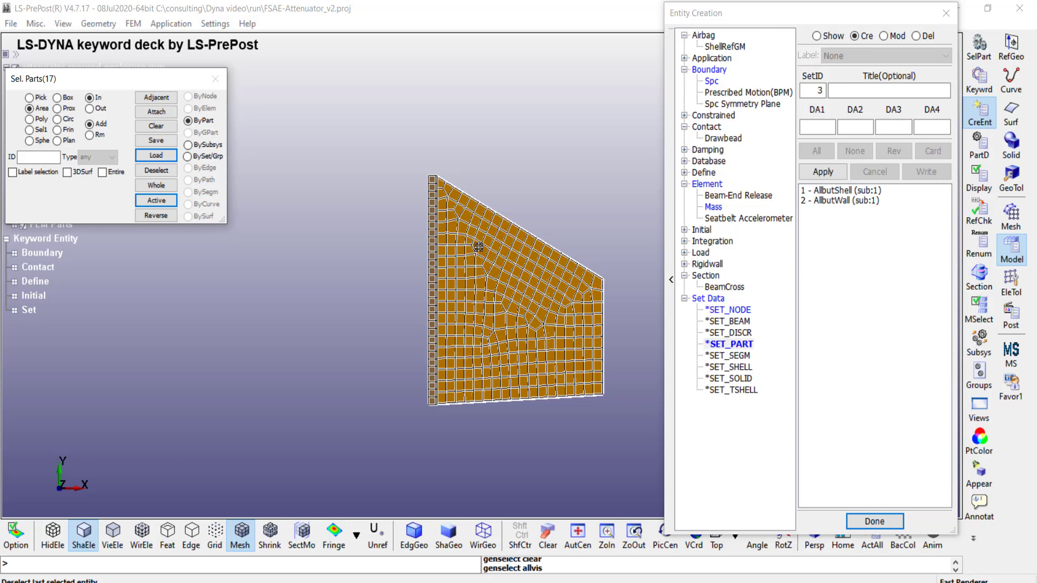
mouse_move(463, 245)
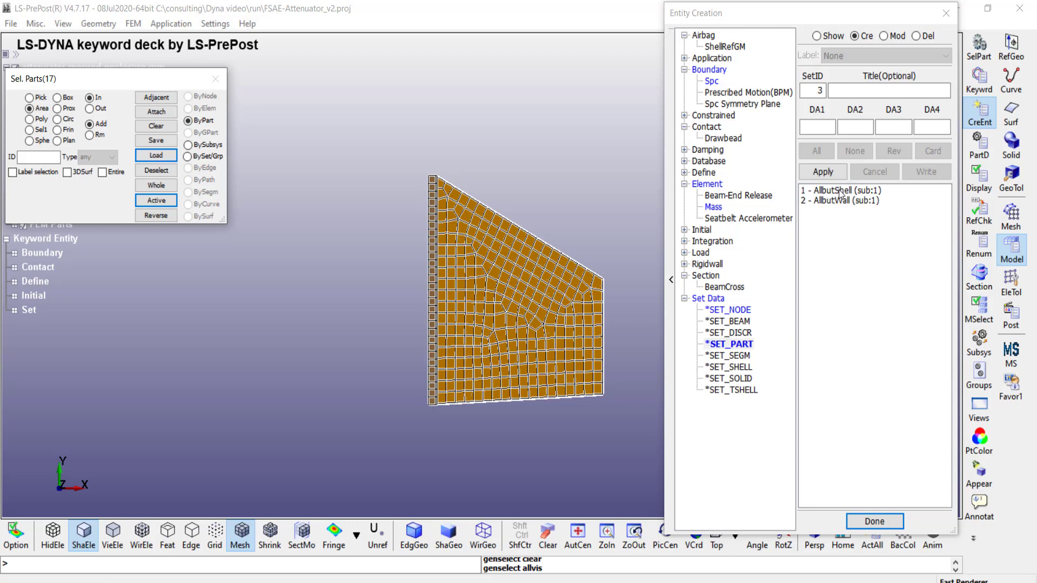
mouse_move(874, 521)
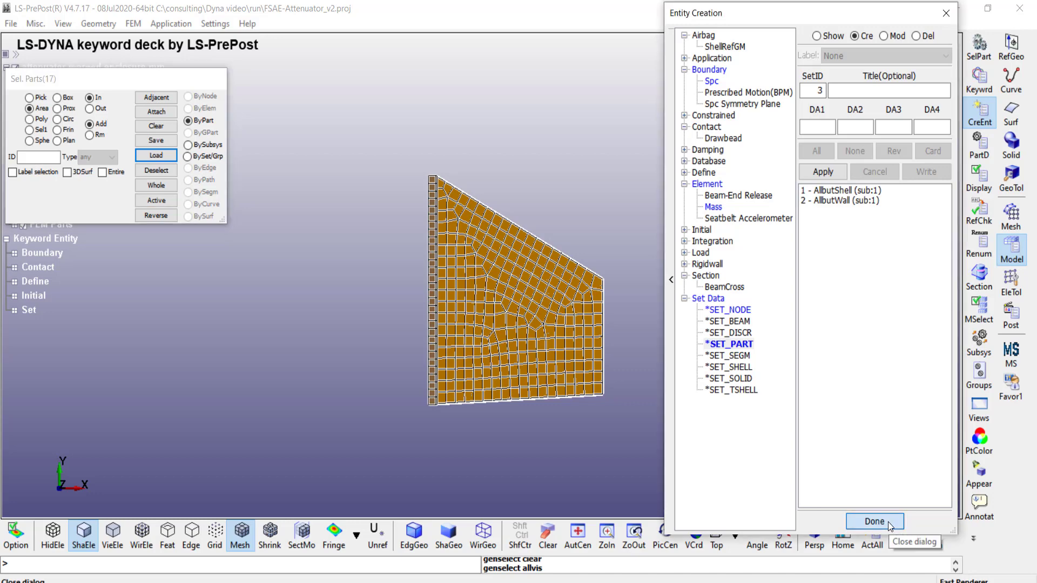
- Display parts 9 through 16, including RigidWall, with OuterShell deselected
click(875, 521)
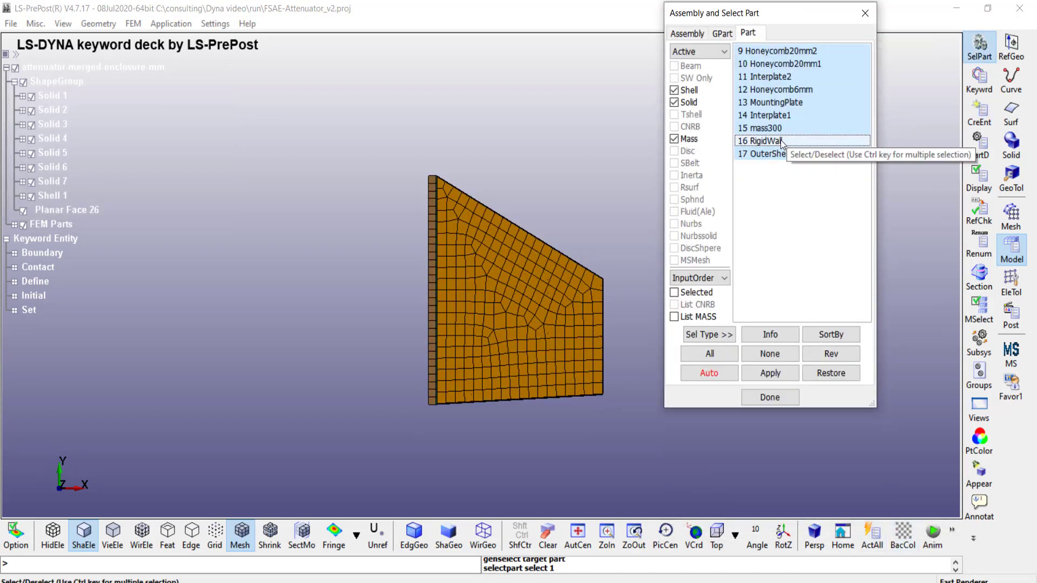
click(760, 141)
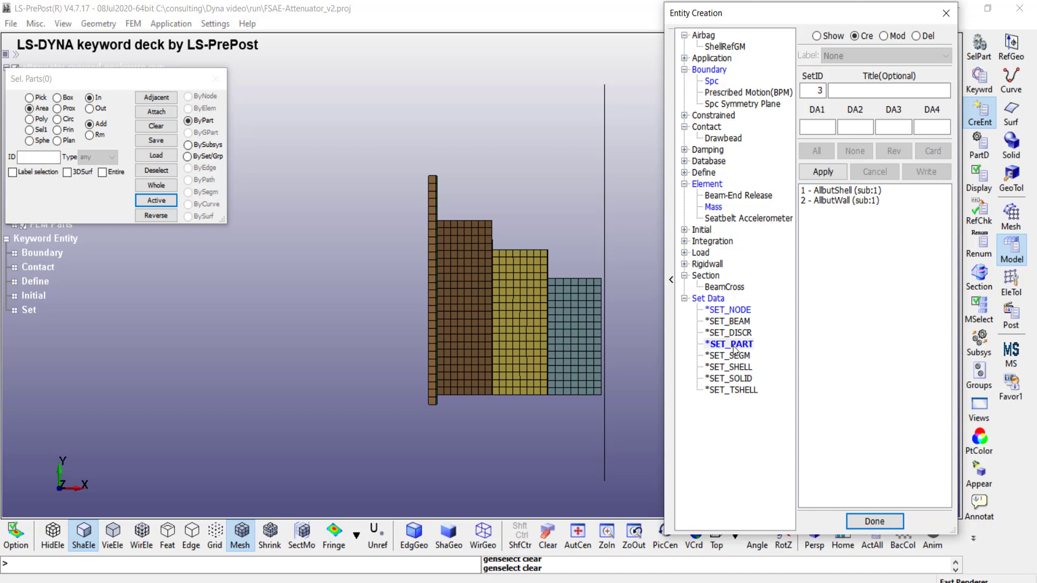
click(822, 171)
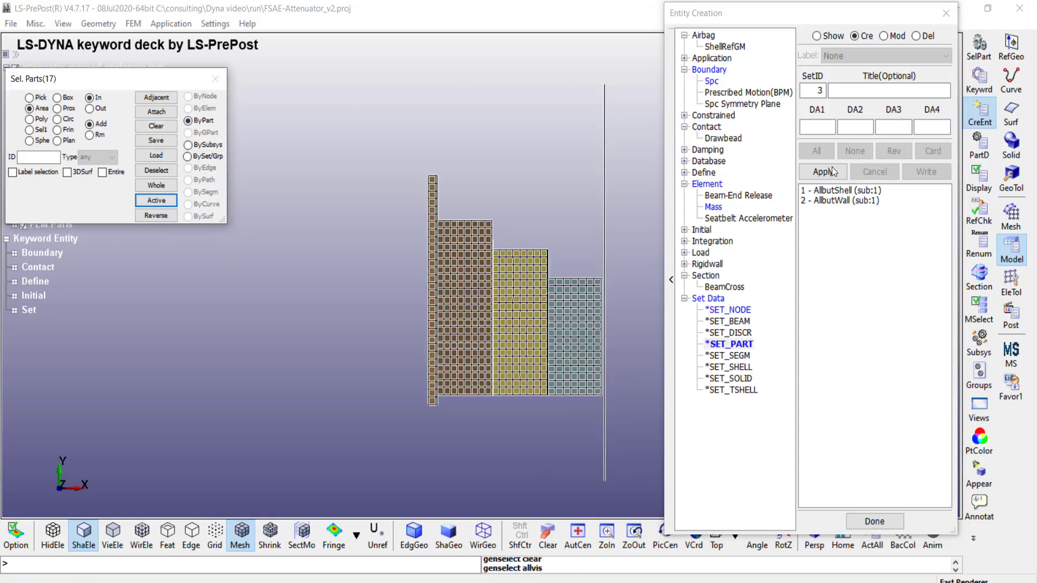
click(822, 171)
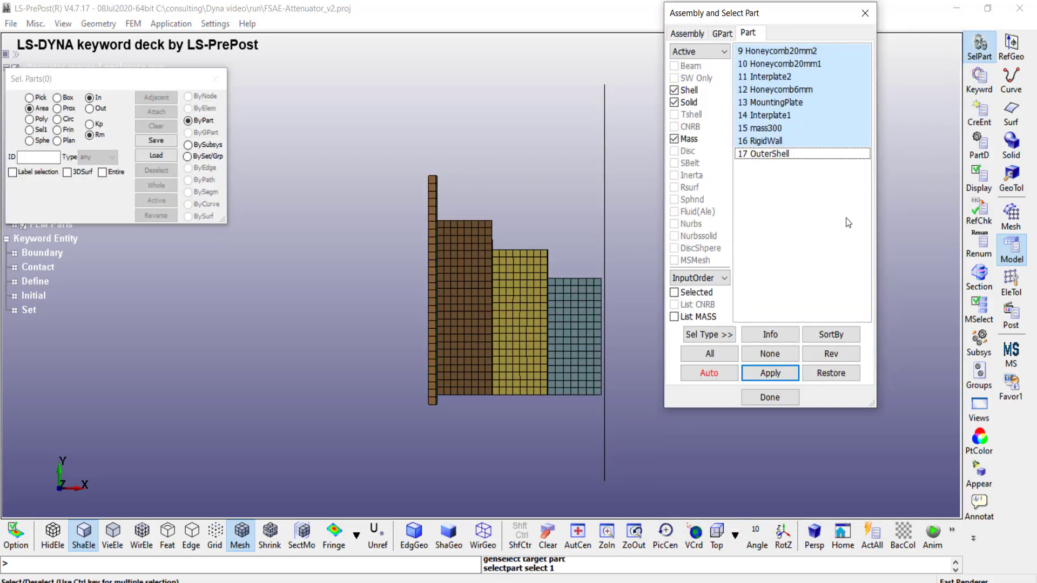
- Show only OuterShell and create node set Shell_edge with 92 left-edge nodes
click(786, 154)
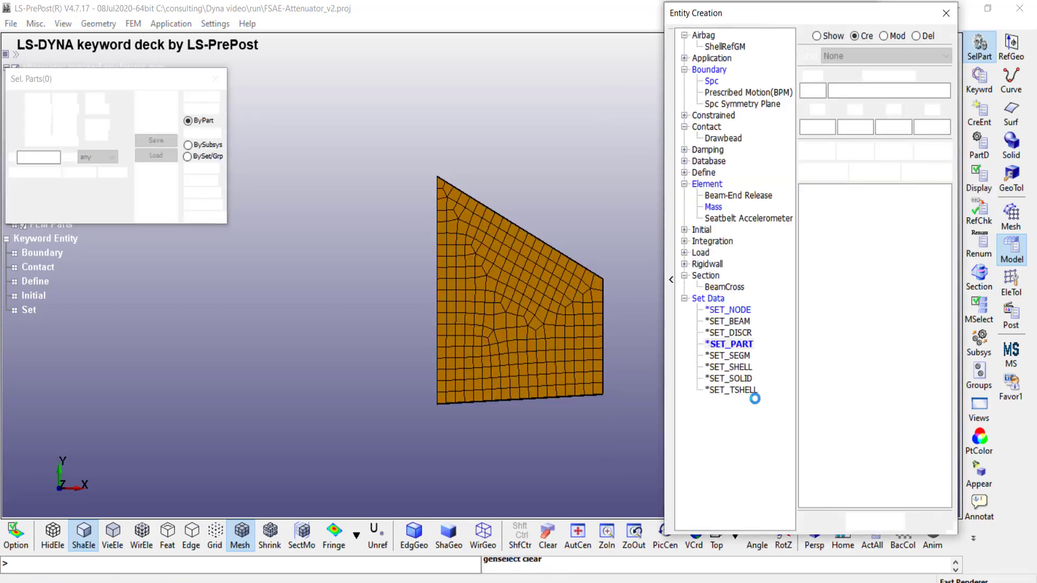
click(729, 344)
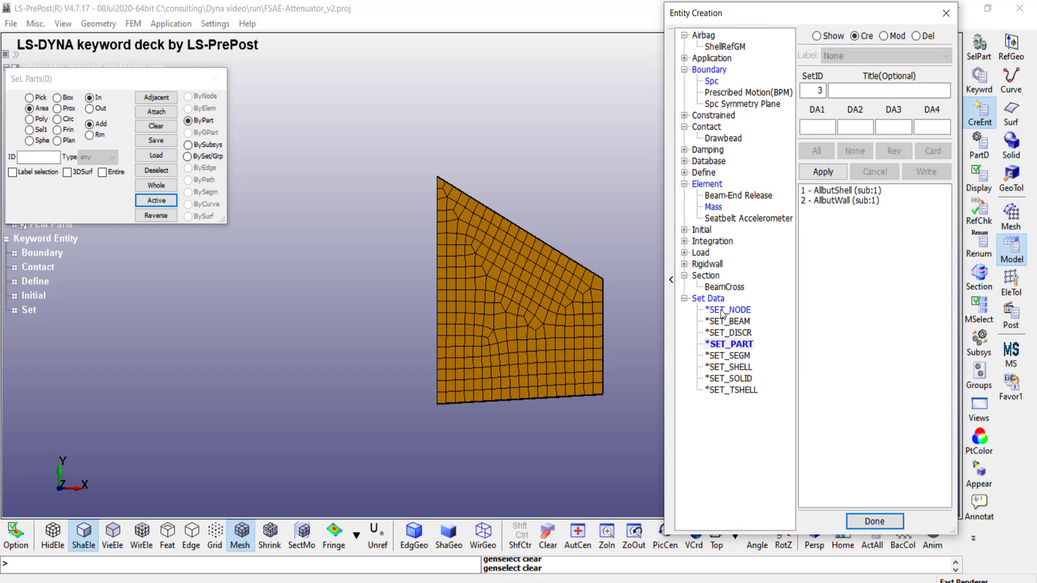
click(727, 310)
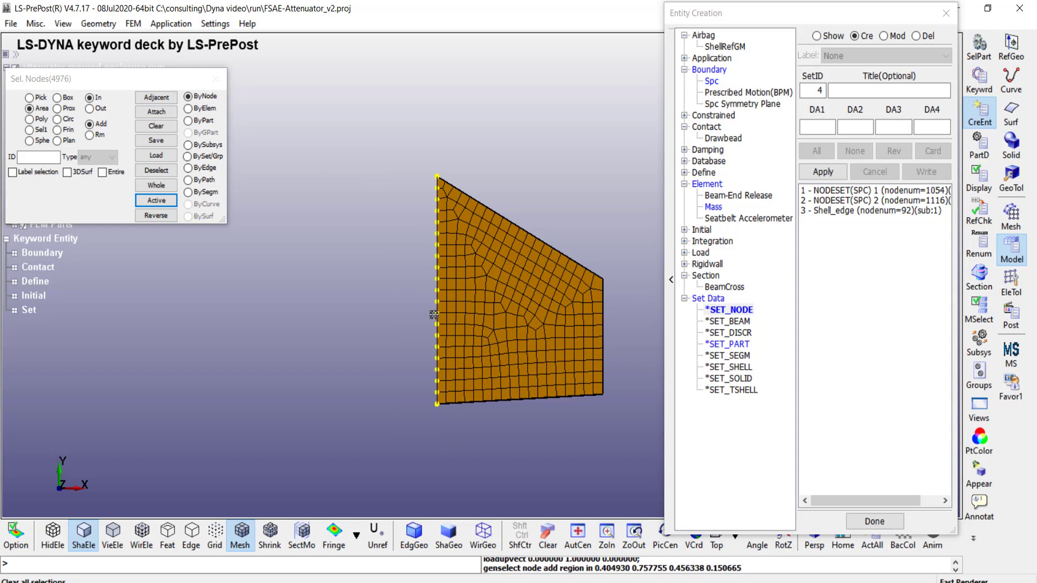
mouse_move(349, 334)
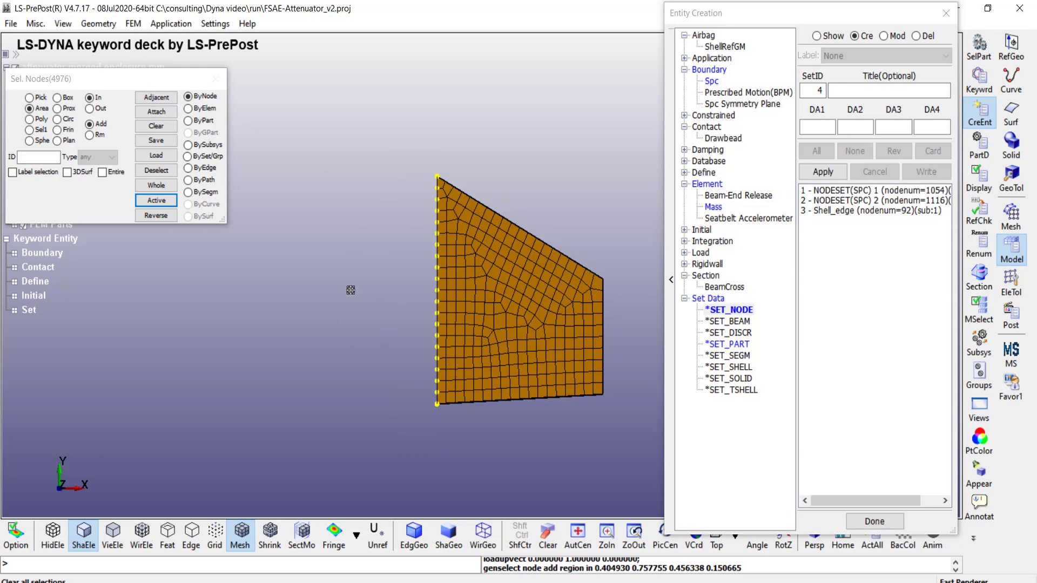
mouse_move(854, 331)
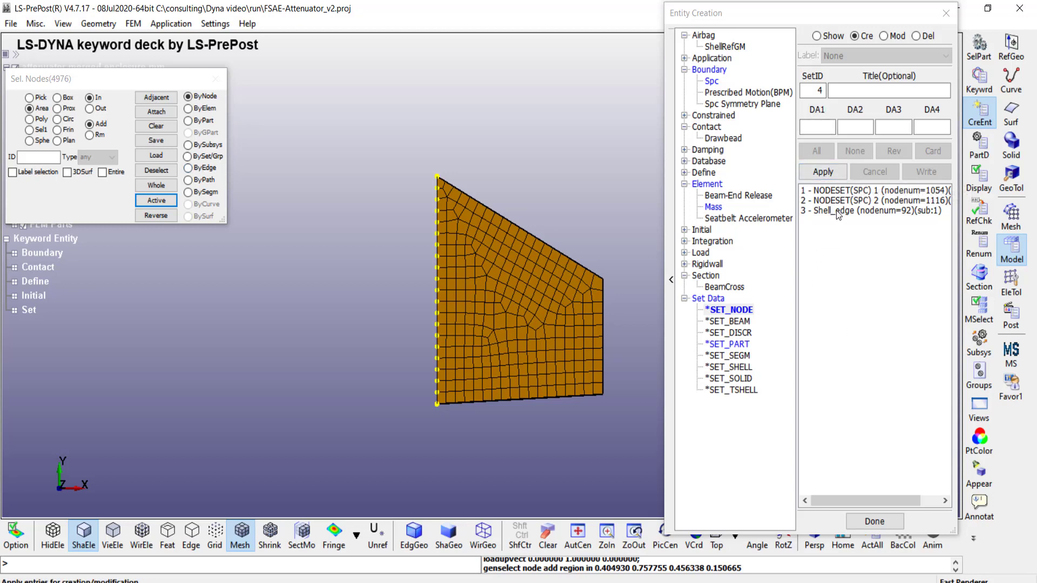
mouse_move(843, 207)
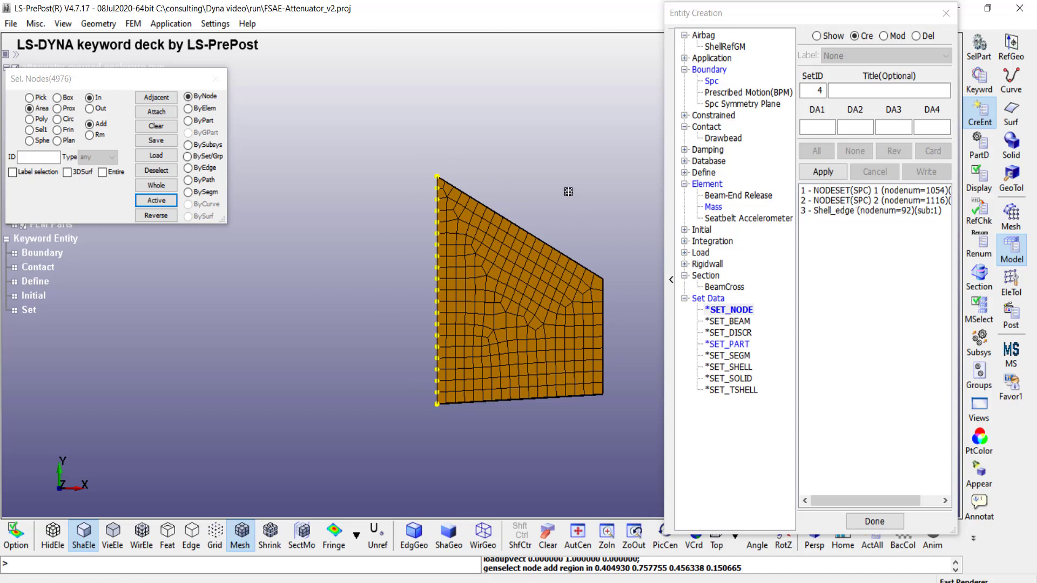
mouse_move(808, 448)
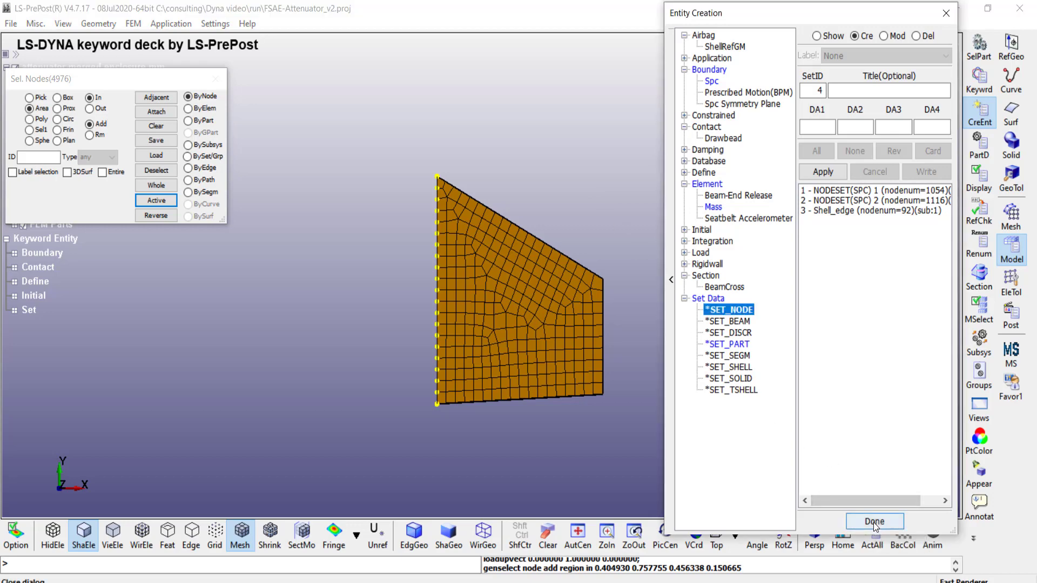
click(873, 521)
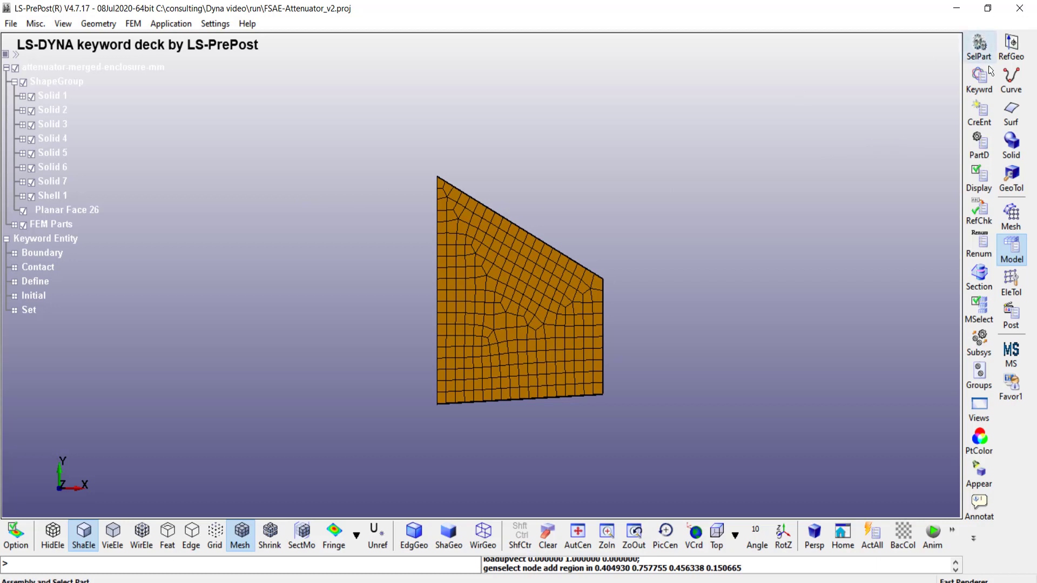
- Add INITIAL_VELOCITY_GENERATION linked to part set AllbutWall with VX 7
click(979, 76)
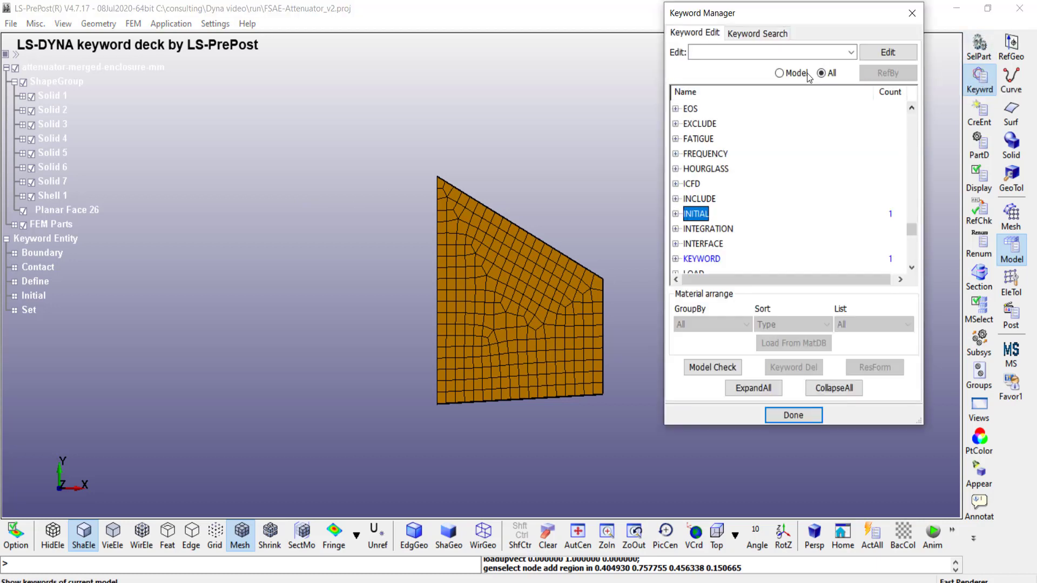
mouse_move(685, 138)
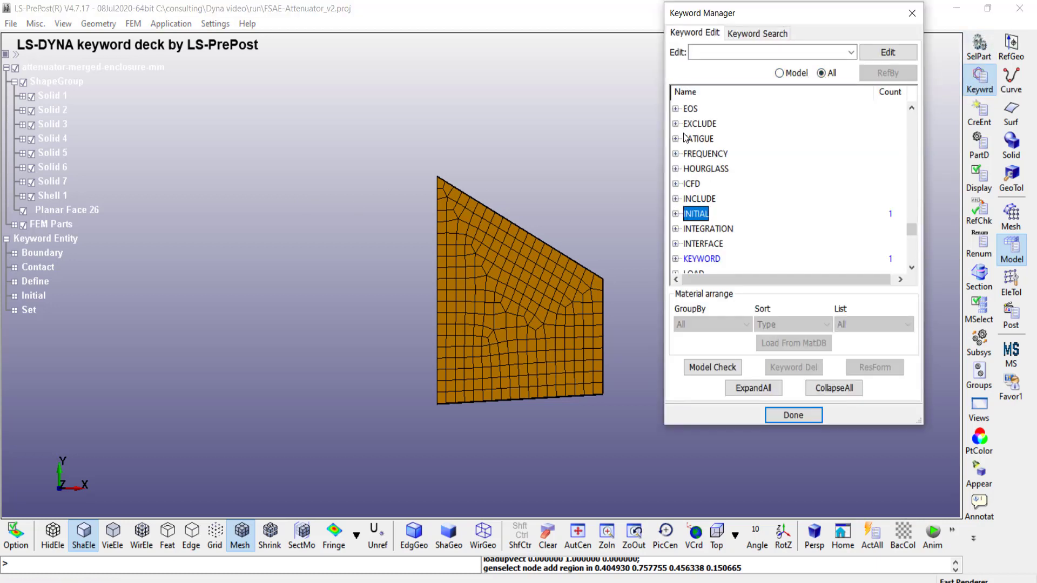
click(675, 214)
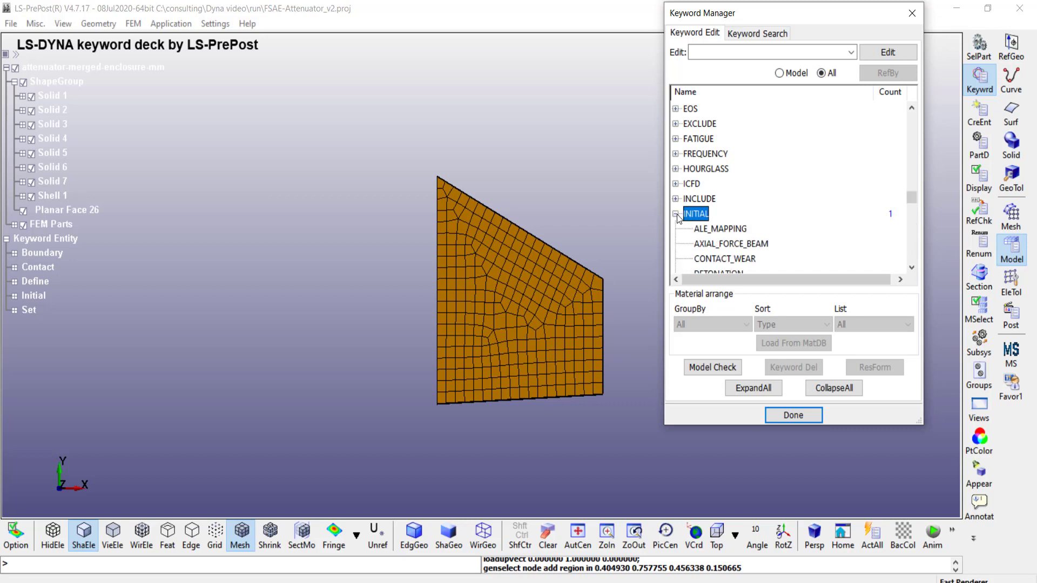
scroll(down, 3)
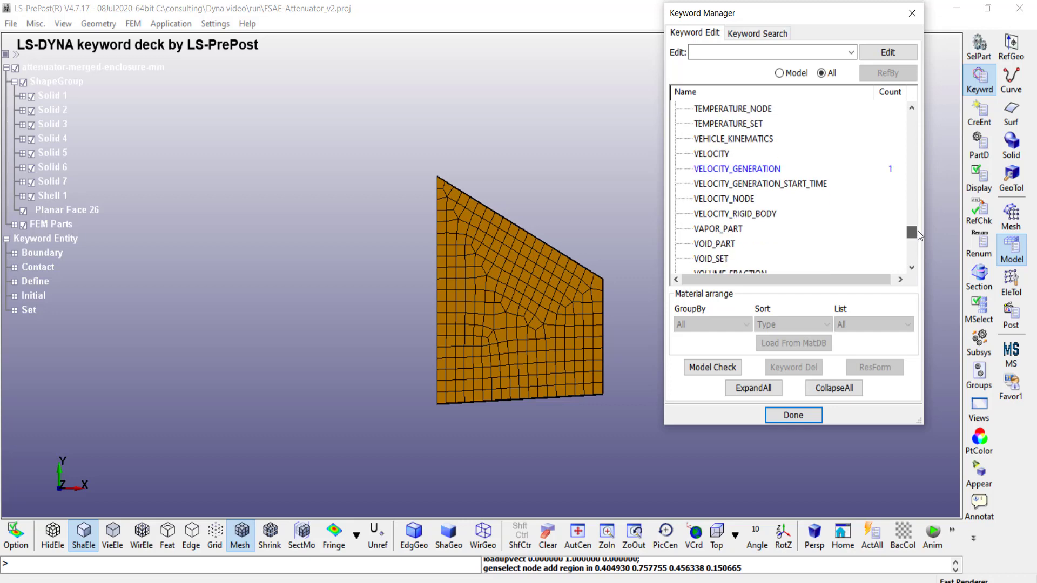
double_click(736, 168)
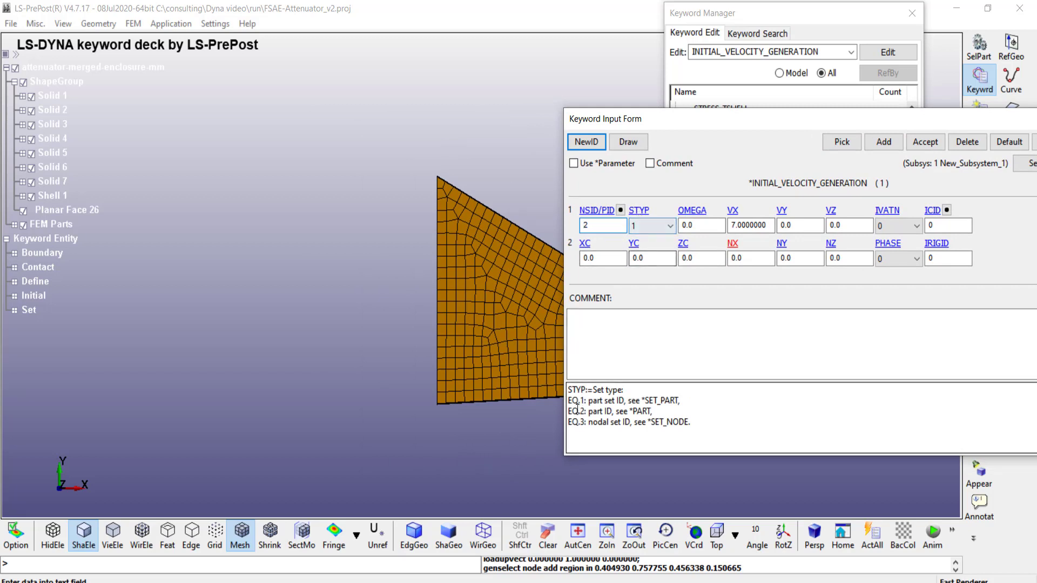
click(602, 226)
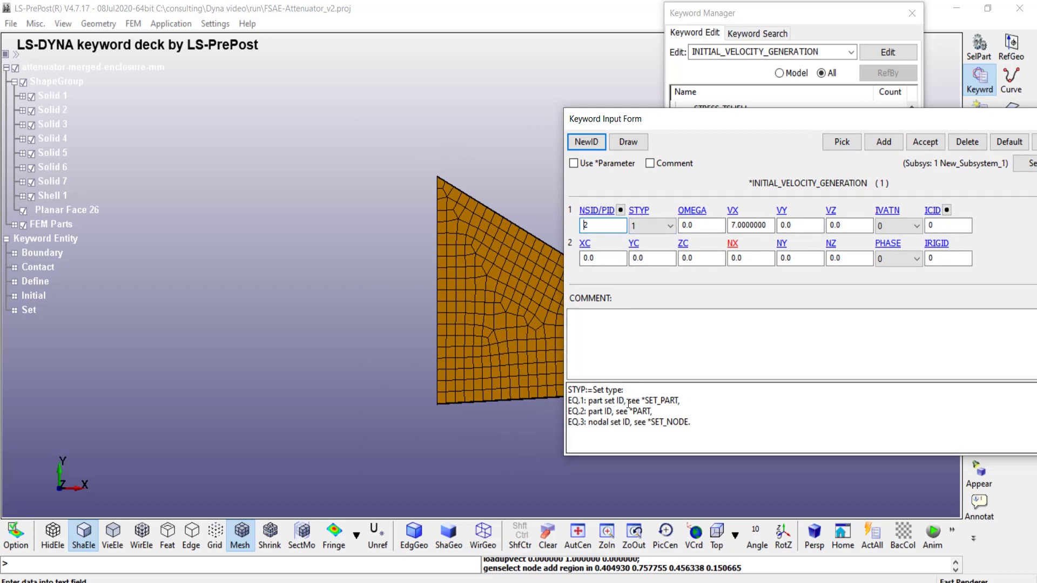
mouse_move(601, 225)
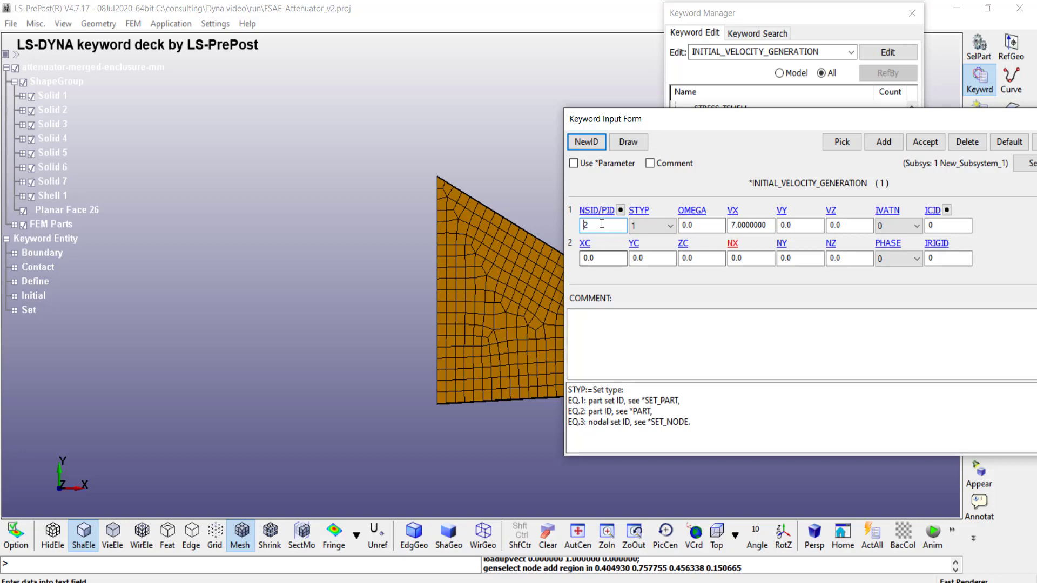
mouse_move(620, 210)
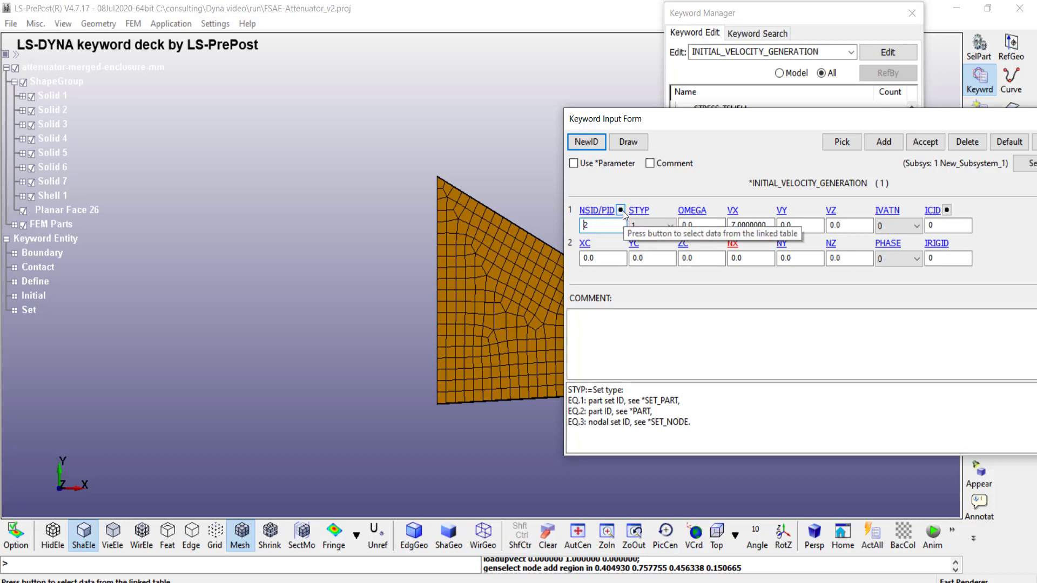
click(620, 210)
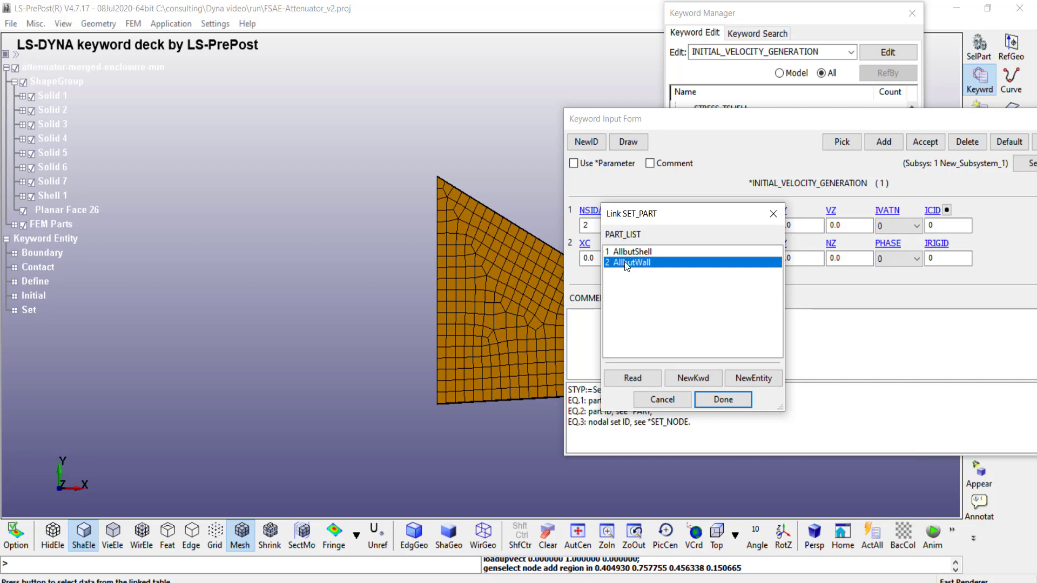
mouse_move(638, 266)
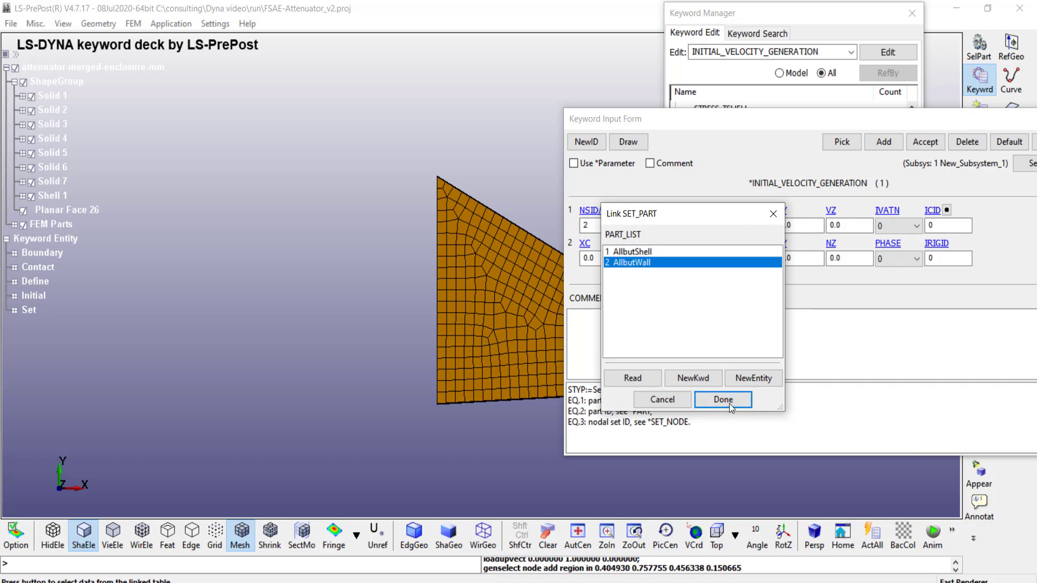
click(722, 400)
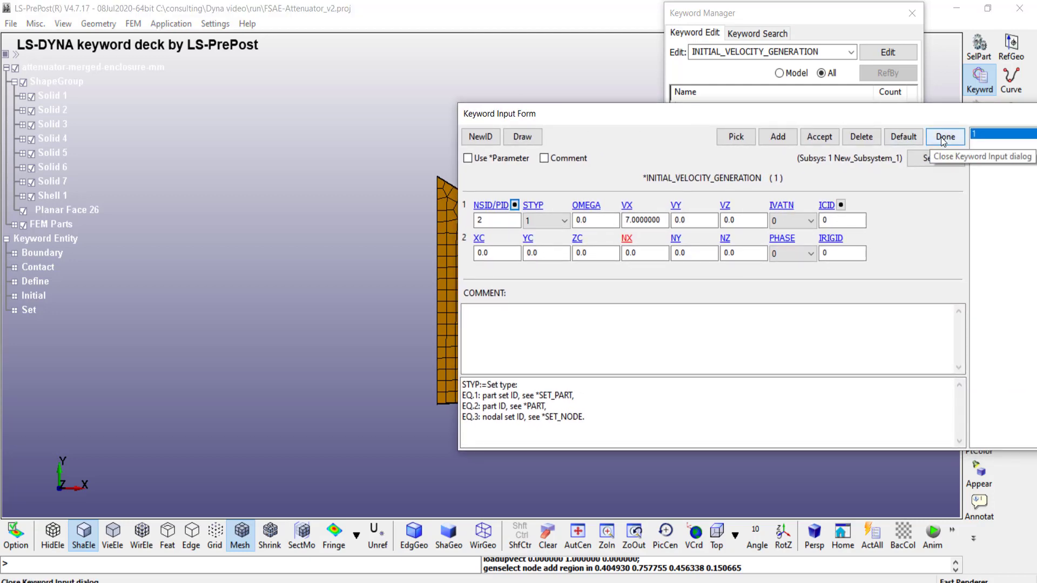
click(944, 137)
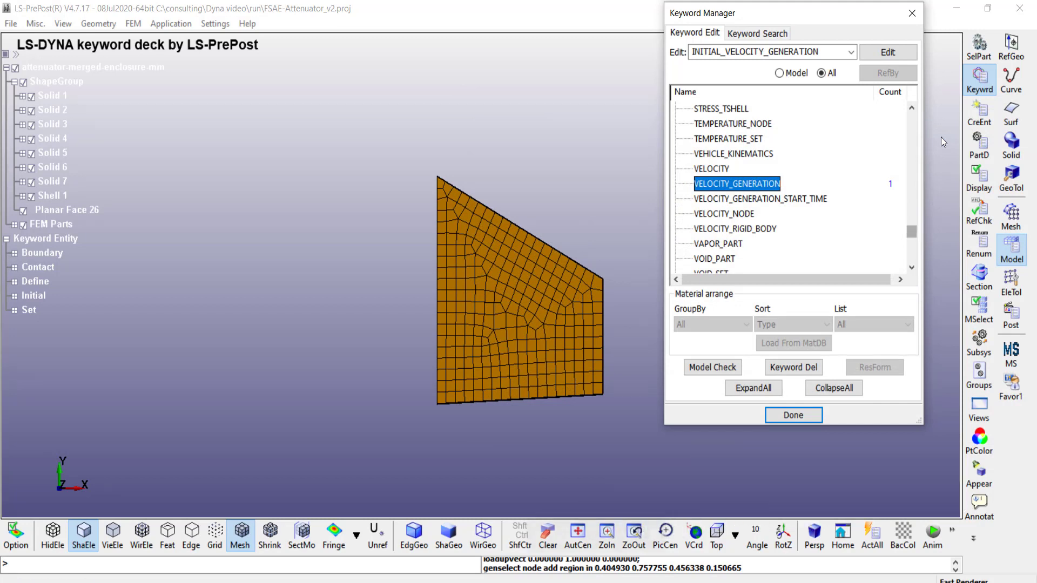